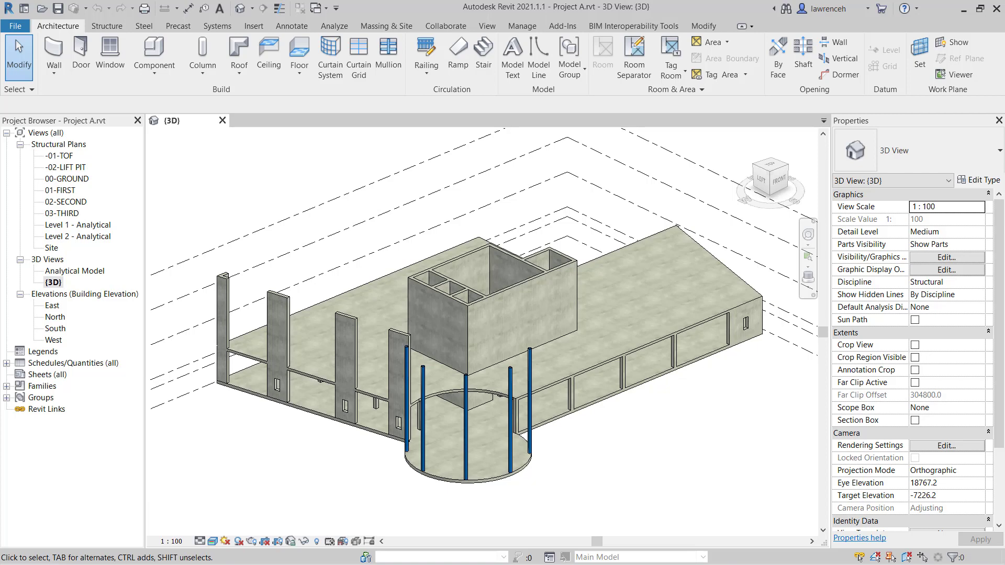
Step: Copy the 250 mm RC first-floor slab and paste it aligned to level 02-SECOND
{"action": "left_click", "coordinate": [643, 384]}
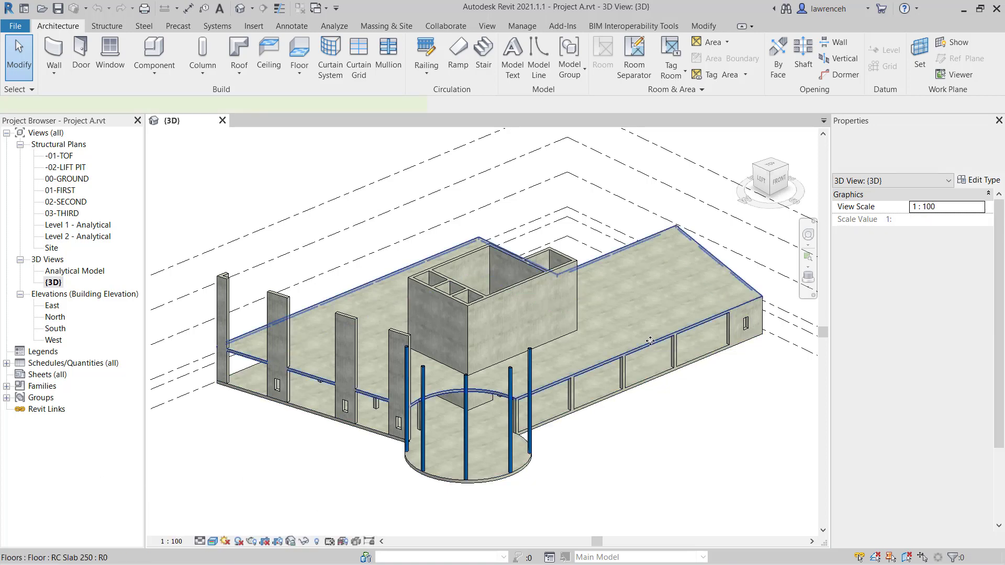
{"action": "left_click", "coordinate": [650, 340]}
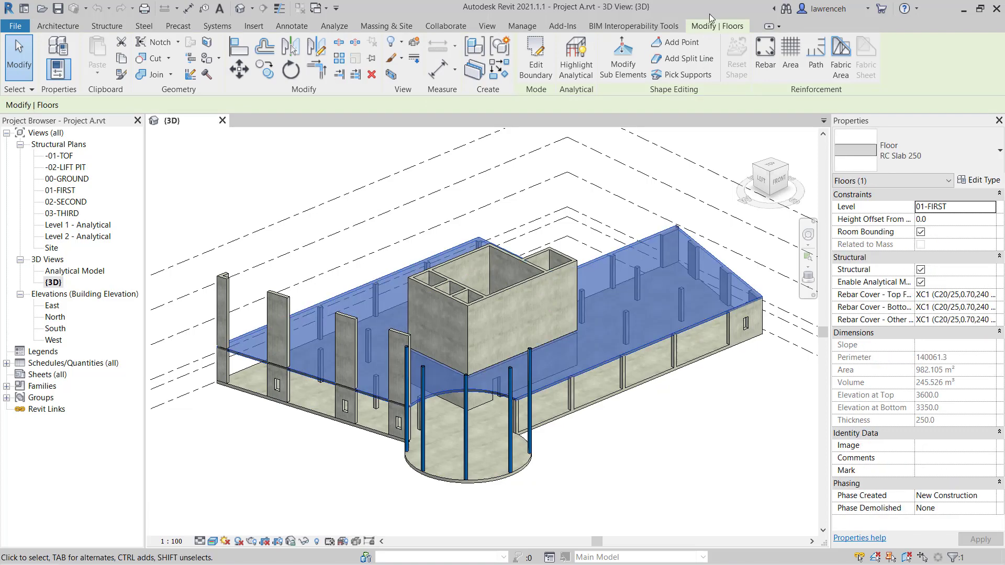
{"action": "mouse_move", "coordinate": [121, 58]}
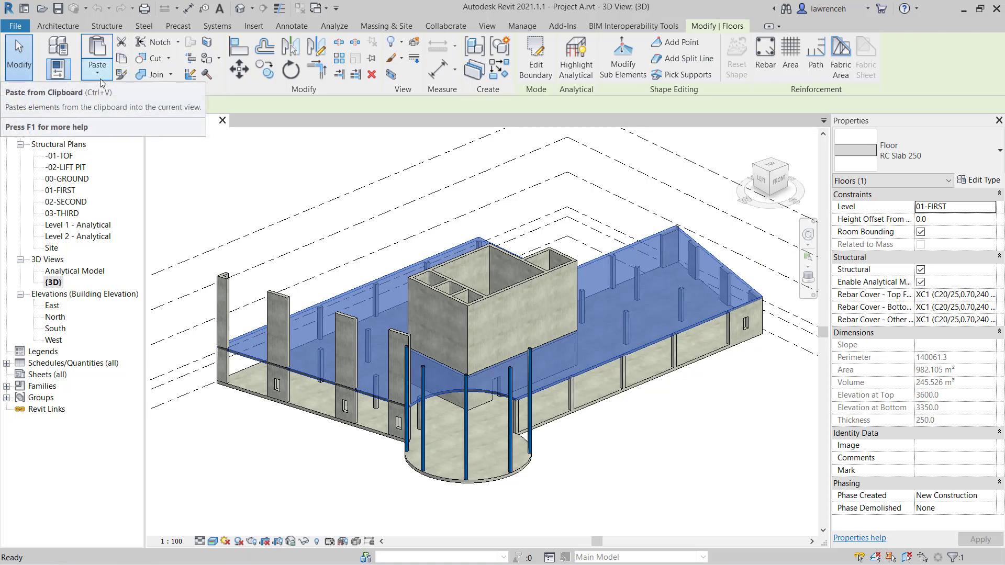
{"action": "left_click", "coordinate": [96, 75]}
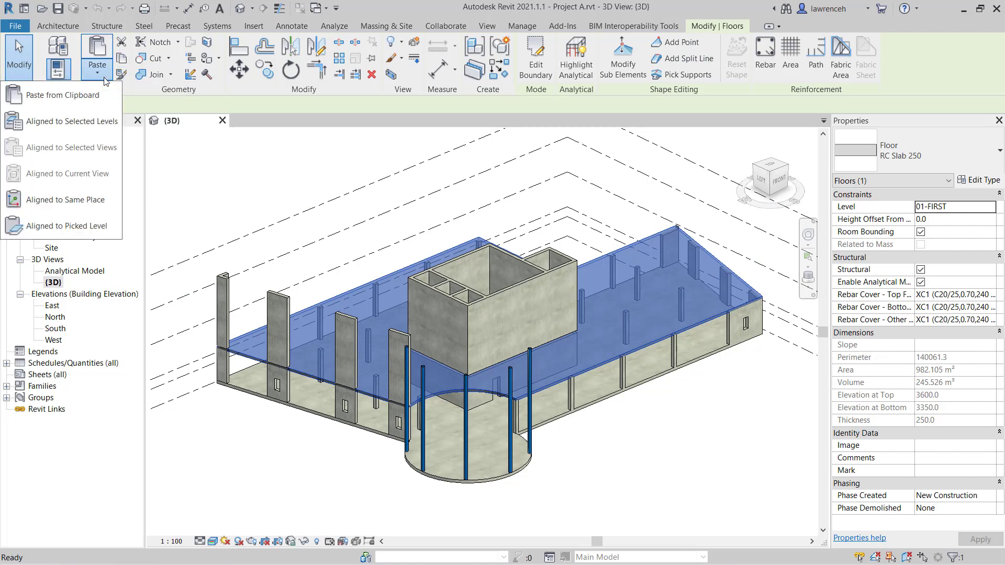
{"action": "mouse_move", "coordinate": [90, 121]}
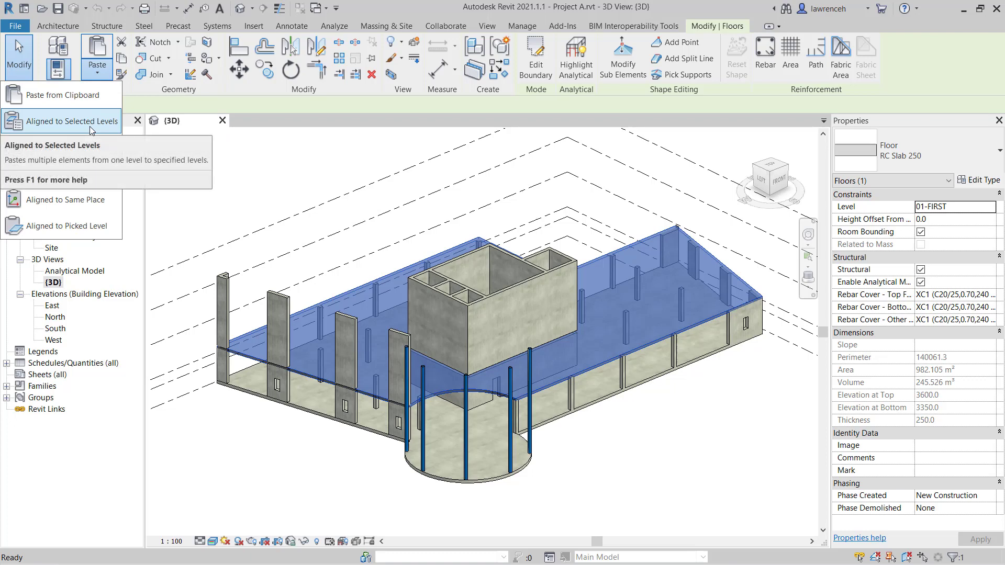
{"action": "left_click", "coordinate": [70, 121]}
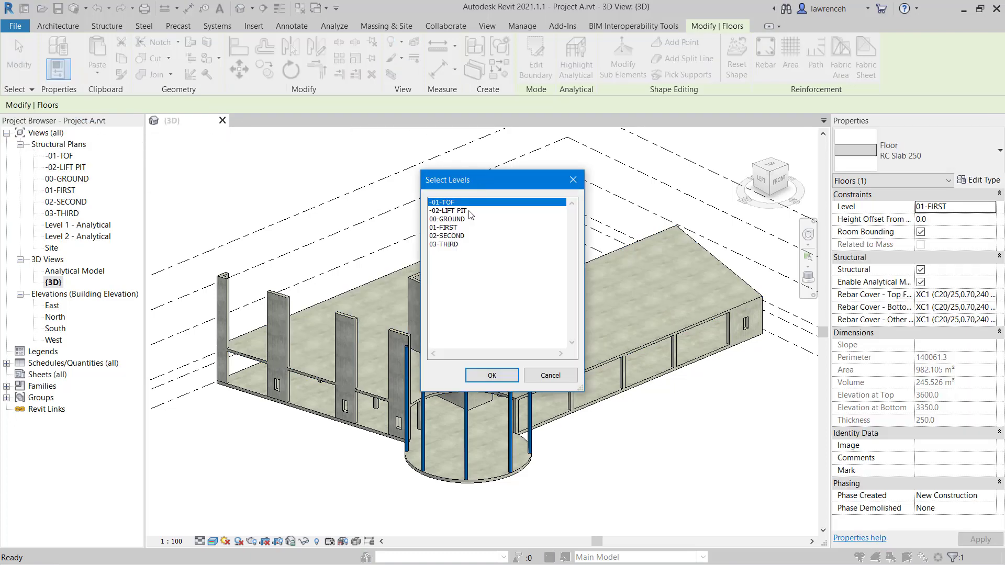
{"action": "left_click", "coordinate": [446, 235]}
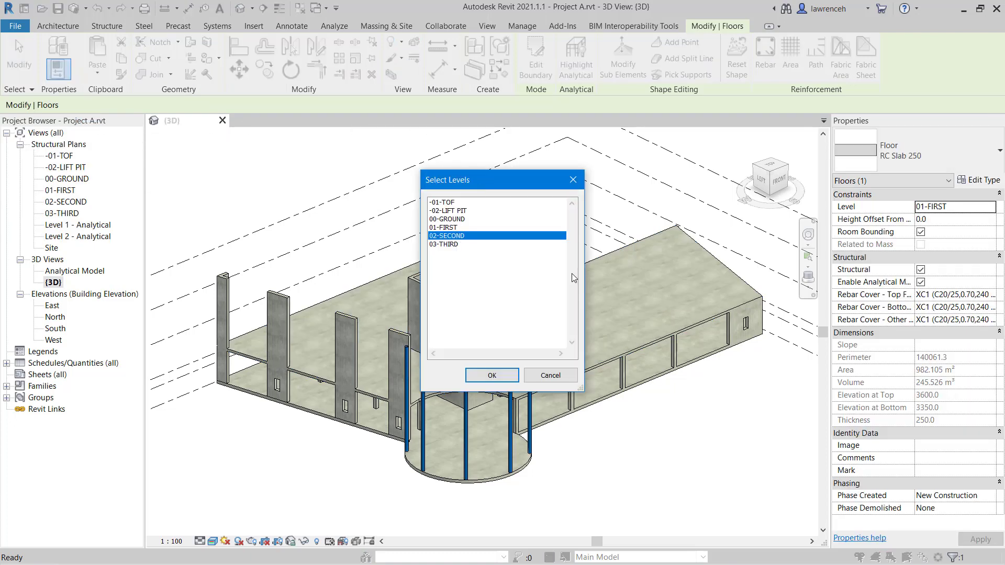
{"action": "left_click", "coordinate": [491, 375]}
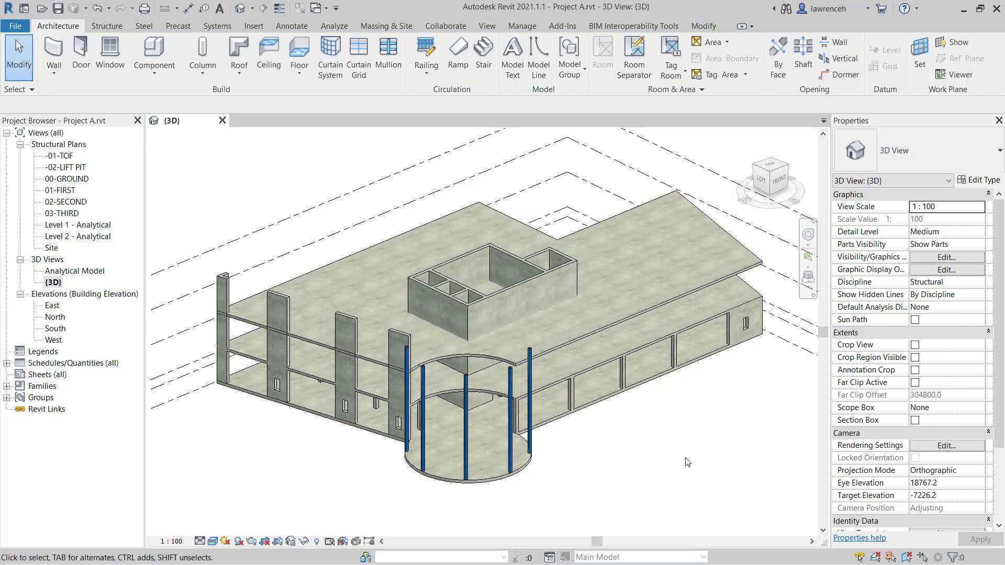
{"action": "left_click_drag", "start_coordinate": [686, 461], "coordinate": [557, 424]}
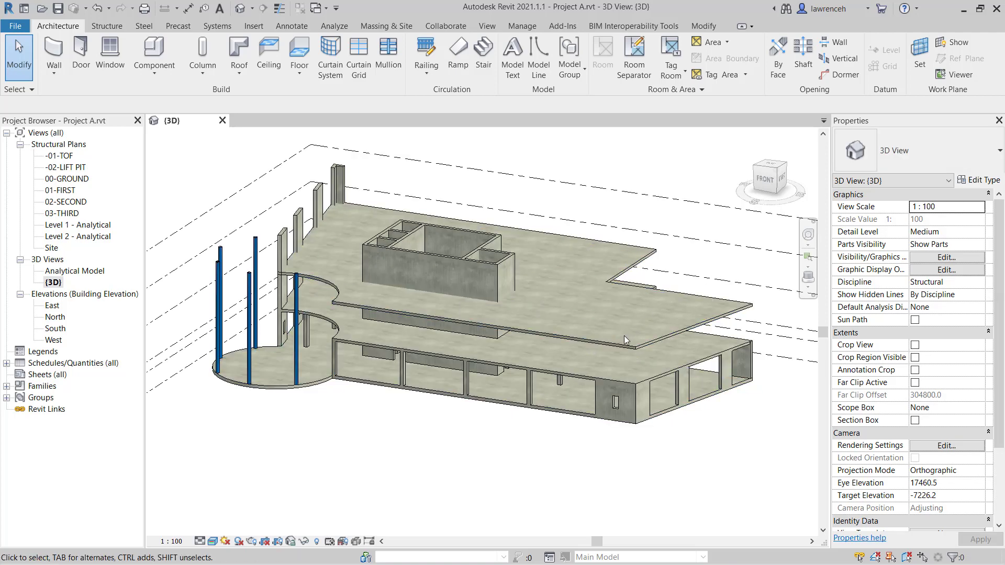
{"action": "left_click", "coordinate": [610, 346]}
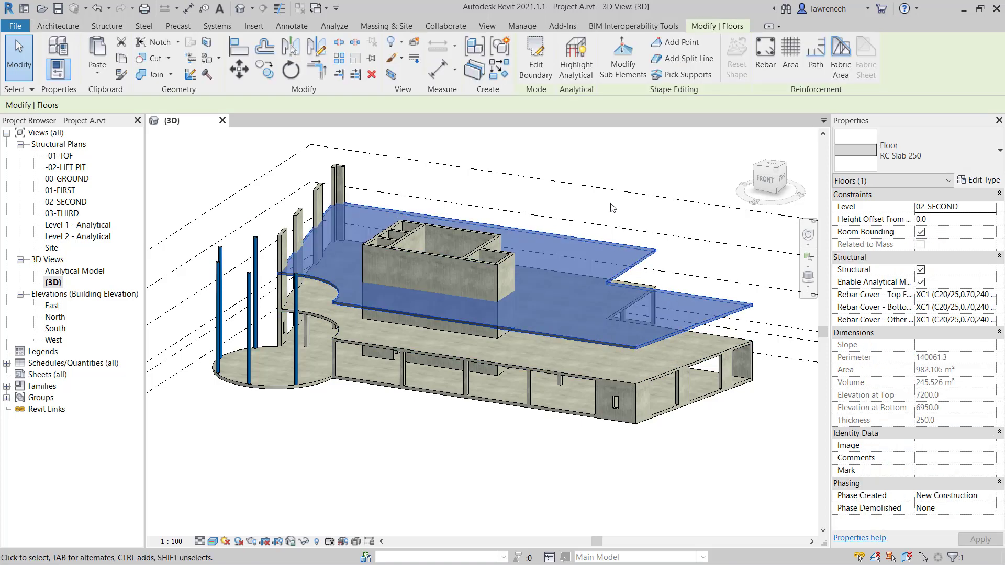
{"action": "mouse_move", "coordinate": [535, 57]}
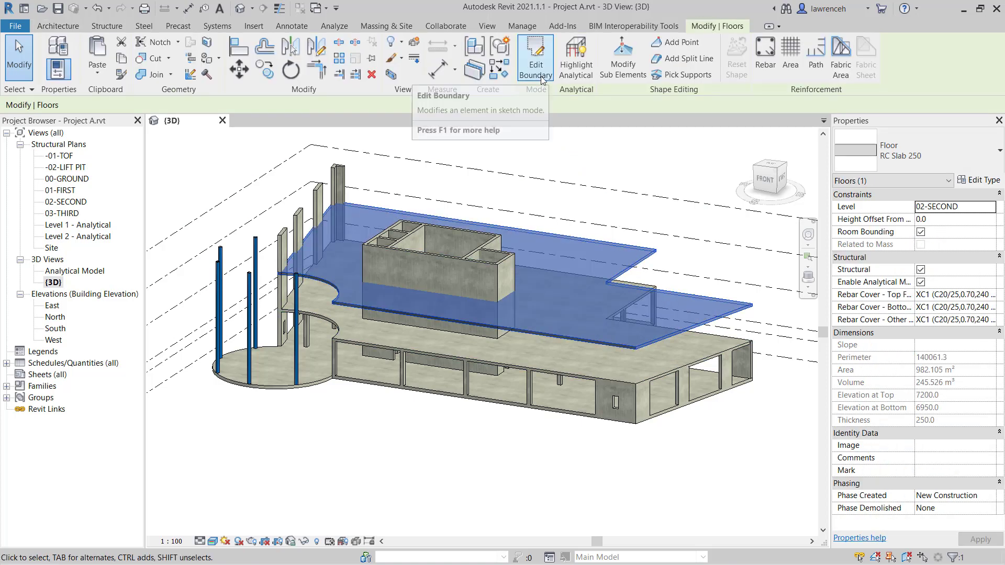
Step: Enter Edit Boundary on the copied slab and select its right-hand boundary lines for removal
{"action": "left_click", "coordinate": [535, 56]}
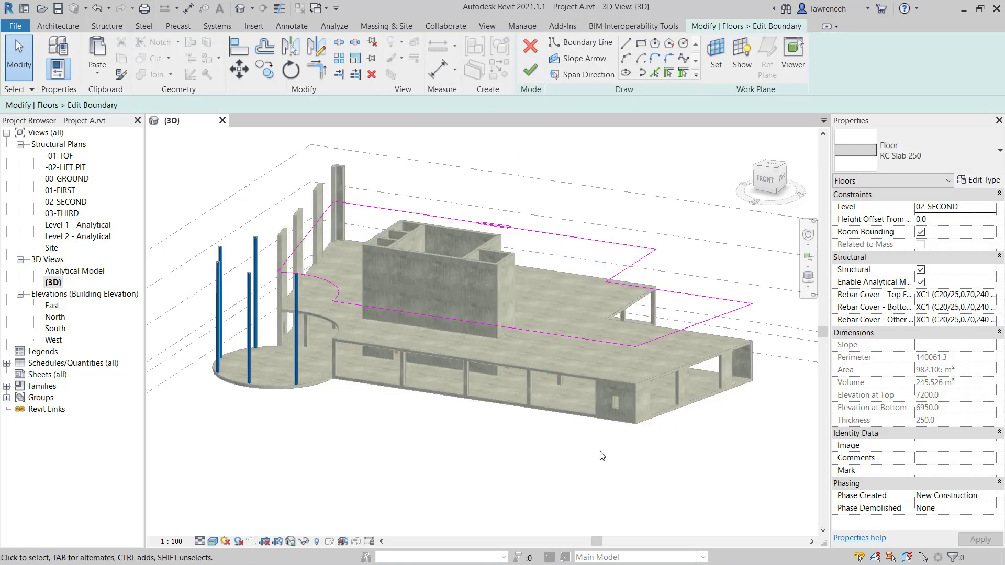
{"action": "mouse_move", "coordinate": [561, 434]}
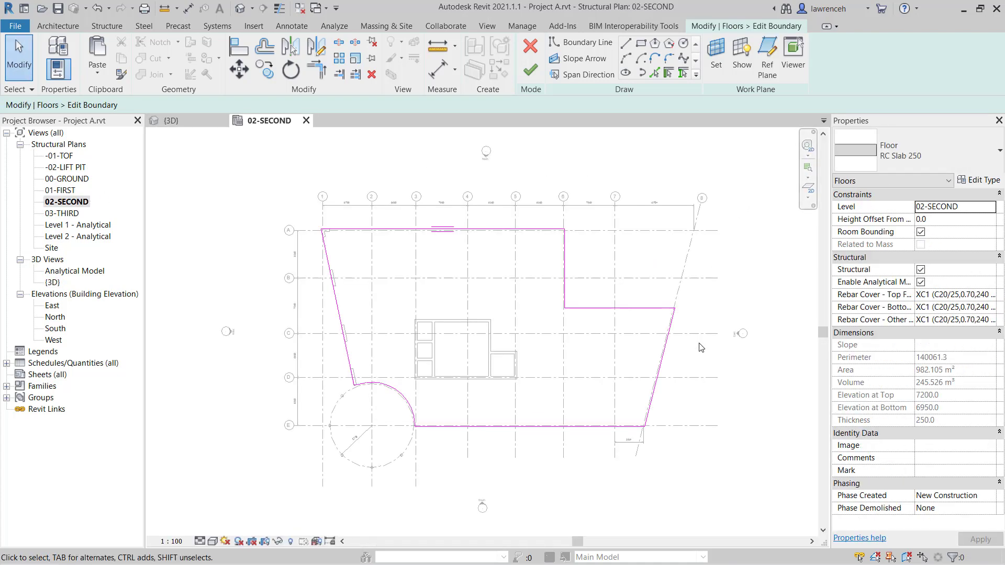
{"action": "left_click", "coordinate": [660, 369]}
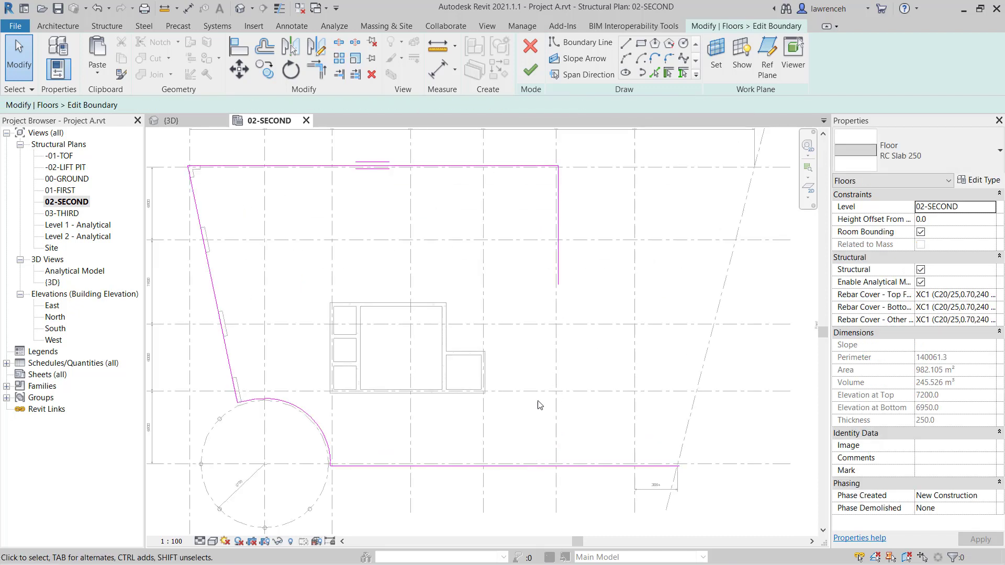
{"action": "mouse_move", "coordinate": [557, 375]}
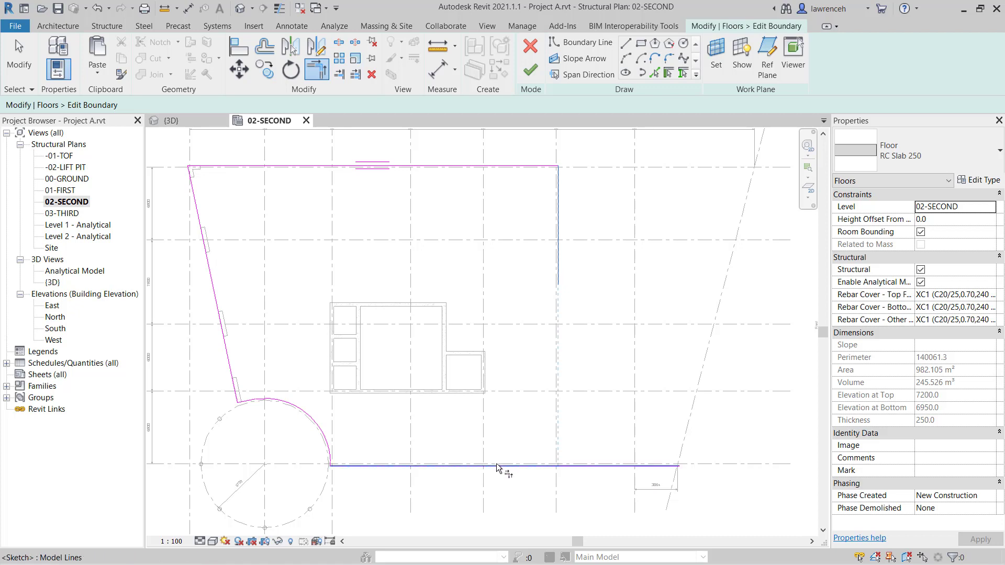
{"action": "mouse_move", "coordinate": [504, 469]}
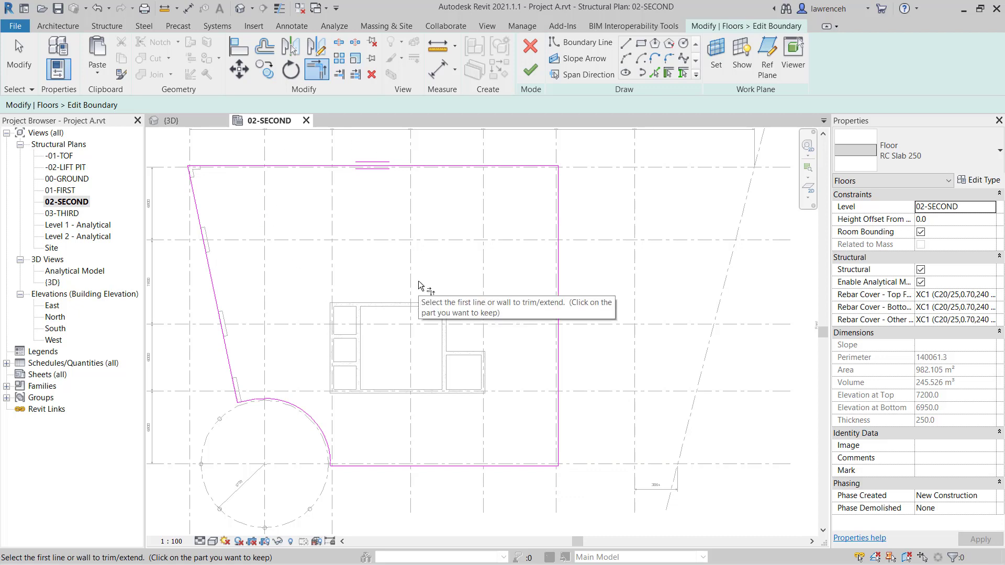
{"action": "mouse_move", "coordinate": [495, 142]}
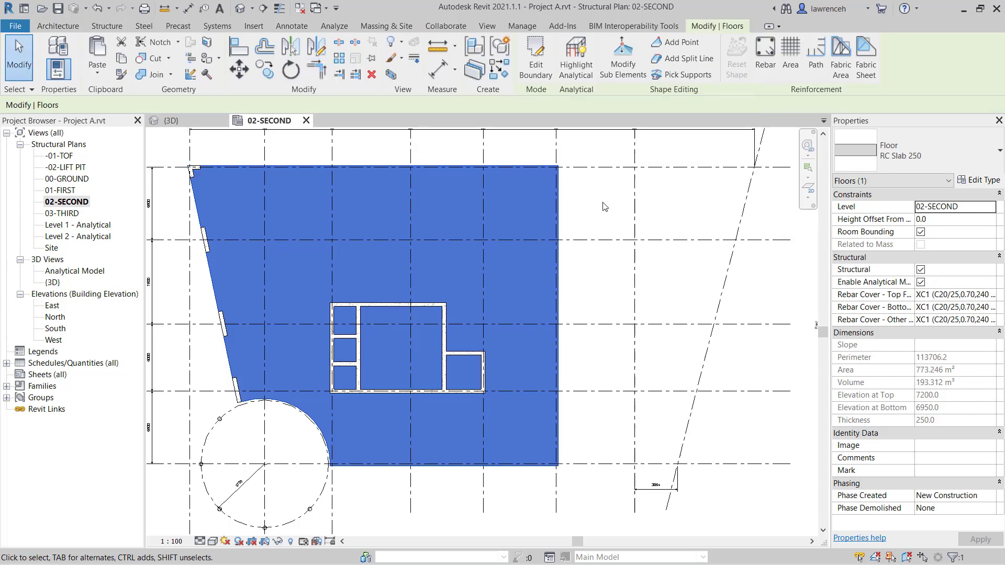
{"action": "mouse_move", "coordinate": [663, 197]}
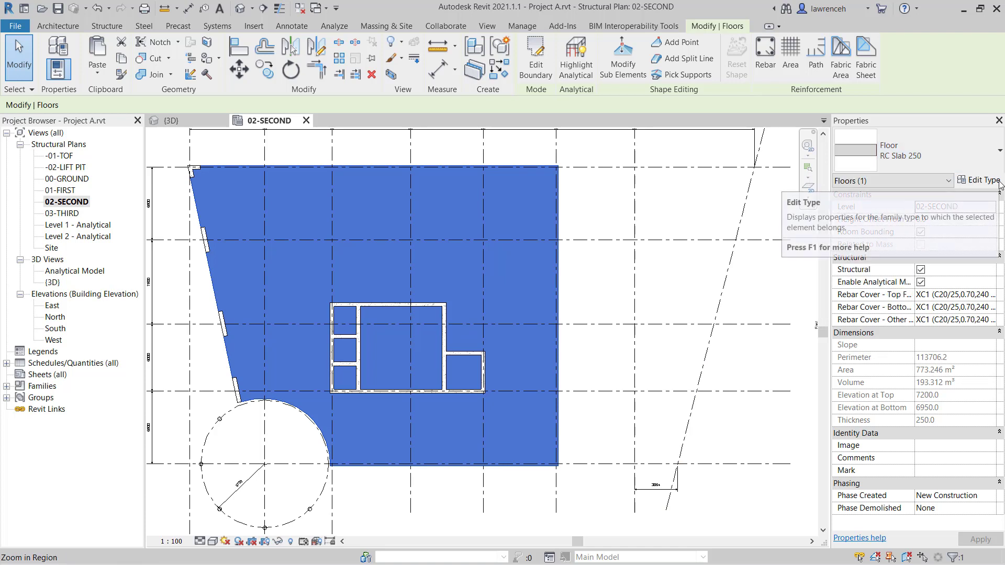
Step: Duplicate the RC Slab 250 floor type as RC Composite Slab 175
{"action": "left_click", "coordinate": [978, 180]}
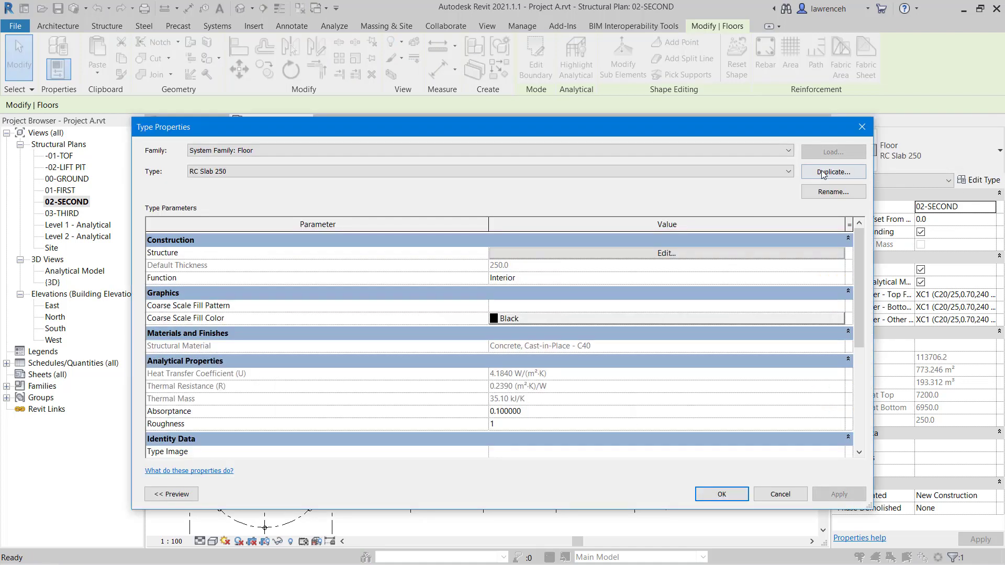
{"action": "left_click", "coordinate": [832, 172]}
{"action": "type", "text": "RC Composite Slab 25"}
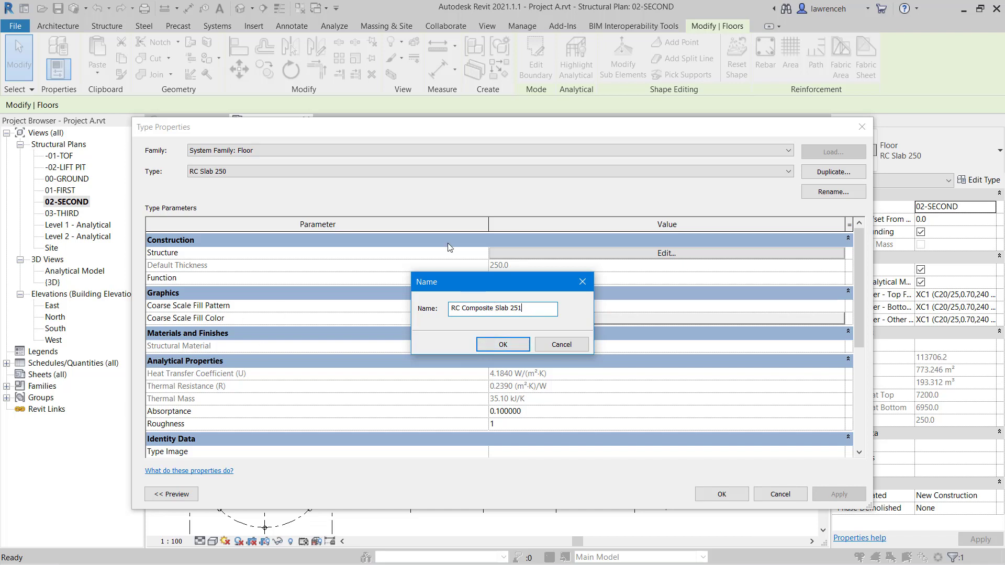
{"action": "type", "text": "175"}
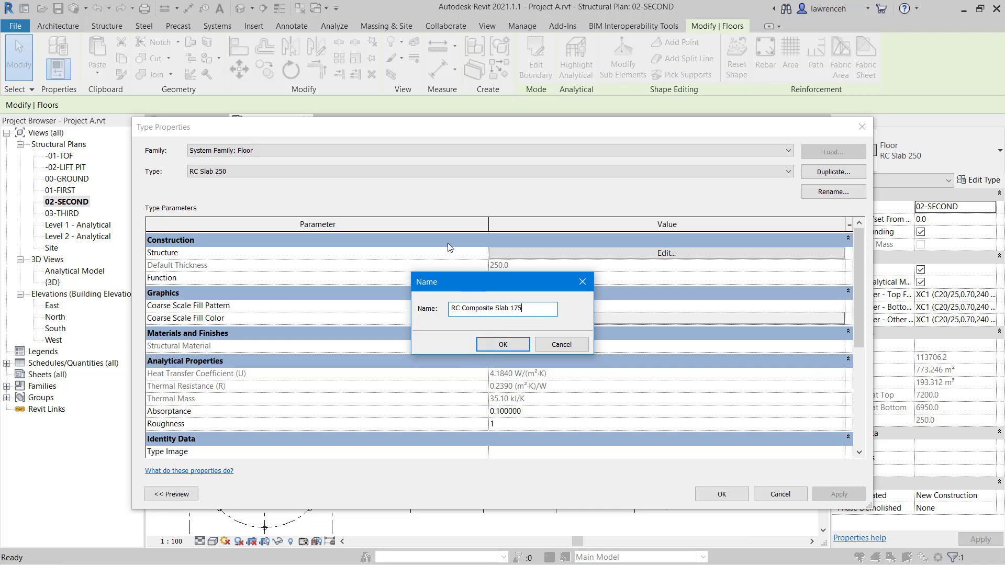
{"action": "left_click", "coordinate": [503, 344]}
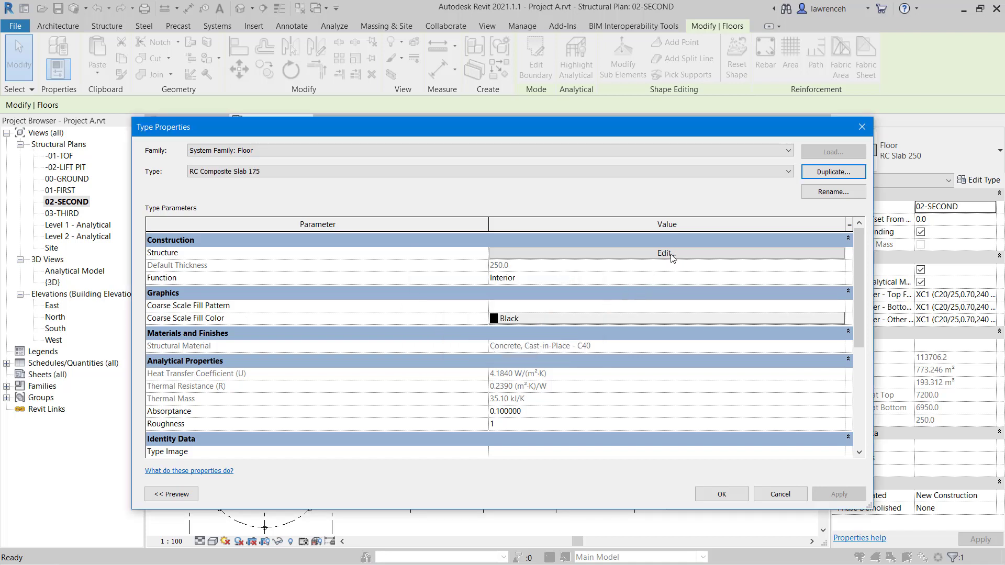
Step: Set the concrete structure layer thickness to 175 mm in the assembly editor with preview on
{"action": "left_click", "coordinate": [667, 252]}
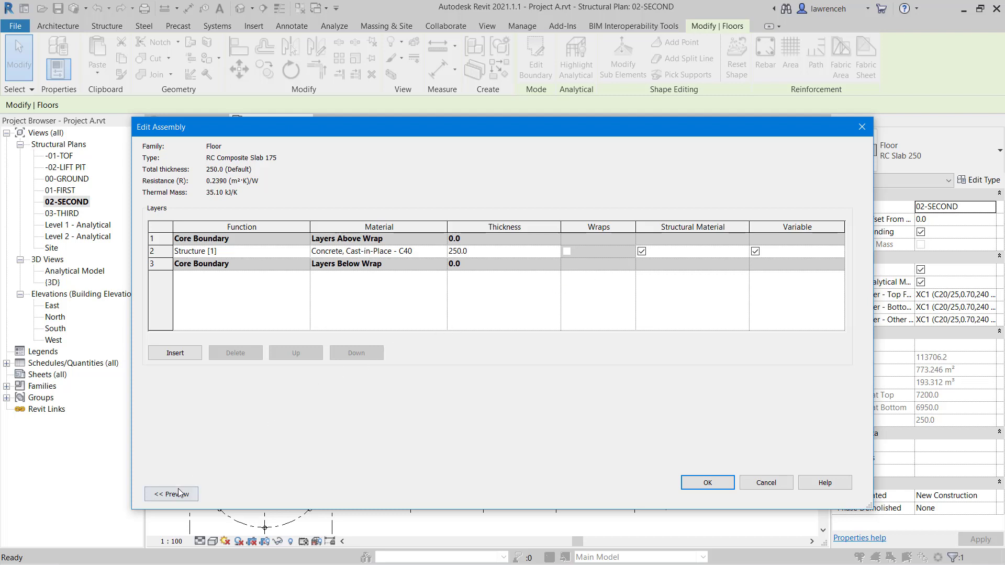
{"action": "left_click", "coordinate": [171, 493]}
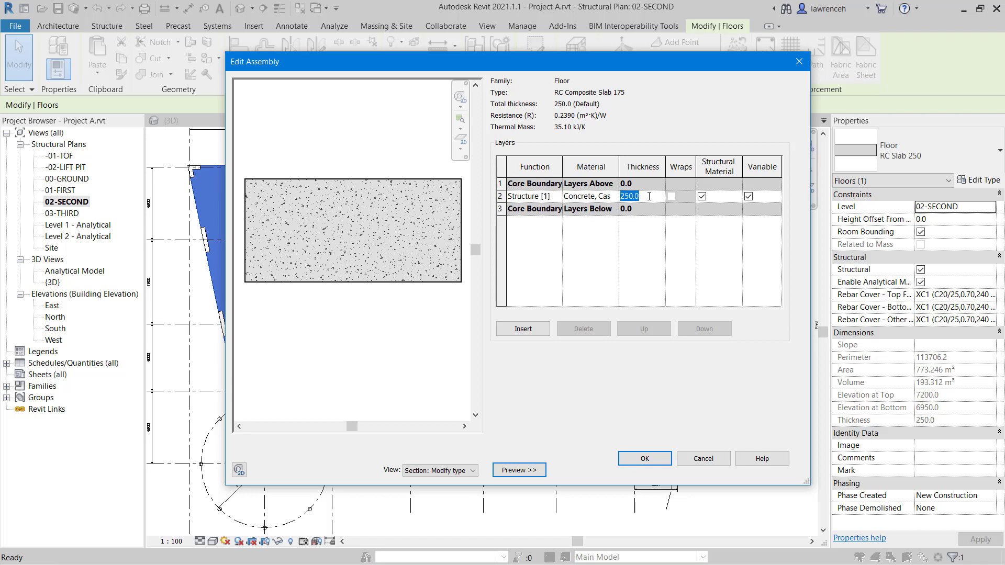
{"action": "type", "text": "175.0"}
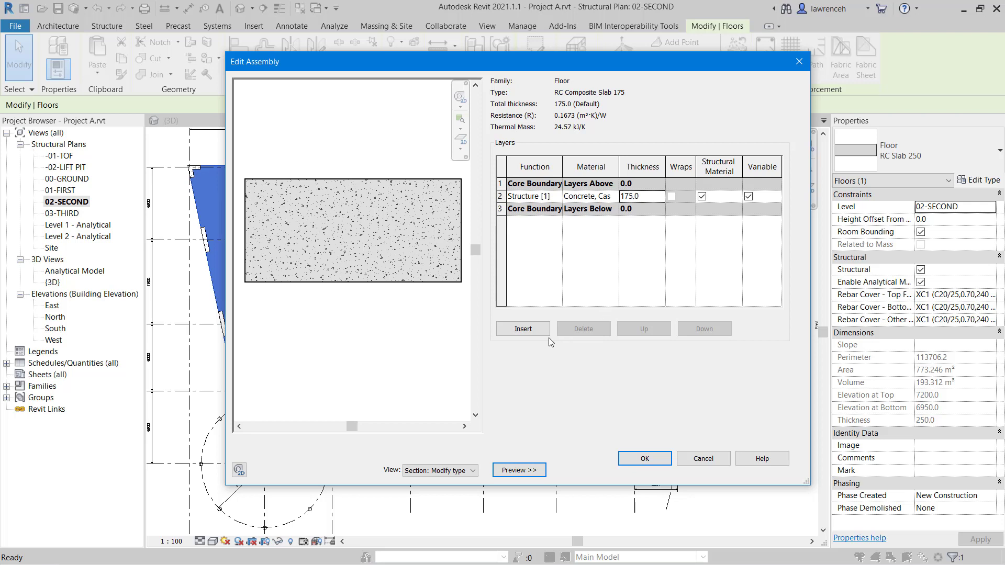
Step: Insert a new layer and move it below the concrete, ready to assign its function
{"action": "left_click", "coordinate": [522, 329]}
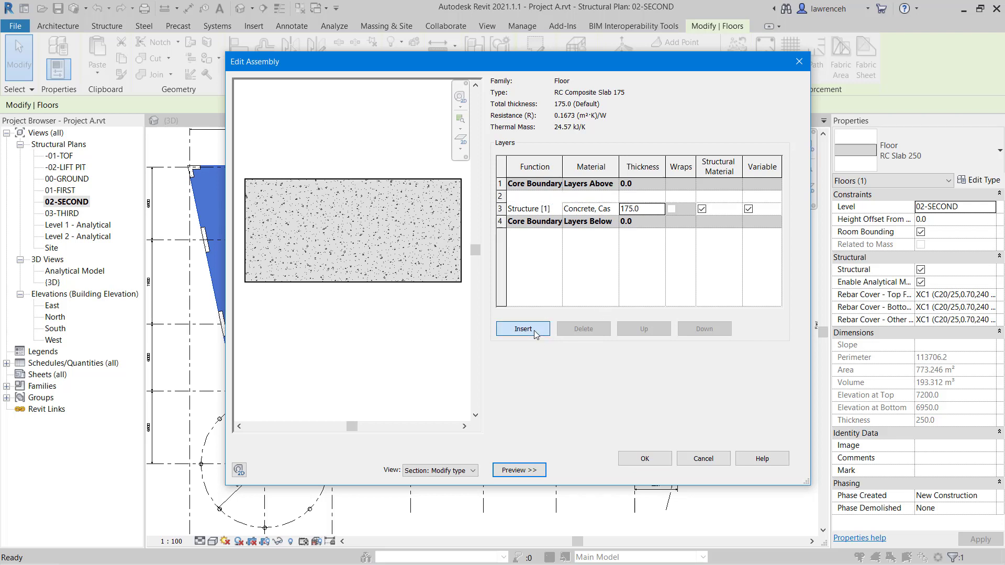
{"action": "left_click", "coordinate": [521, 328]}
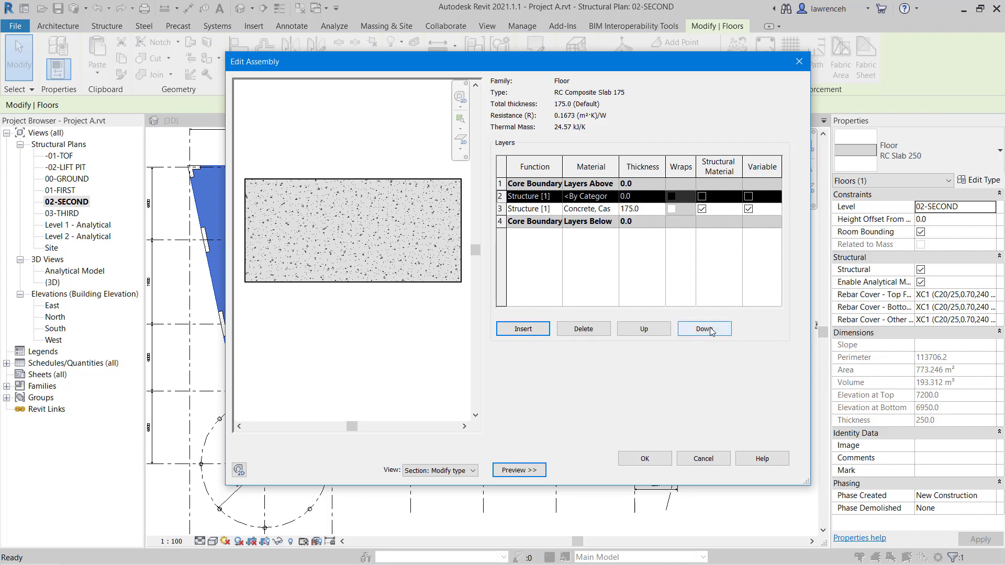
{"action": "left_click", "coordinate": [703, 328]}
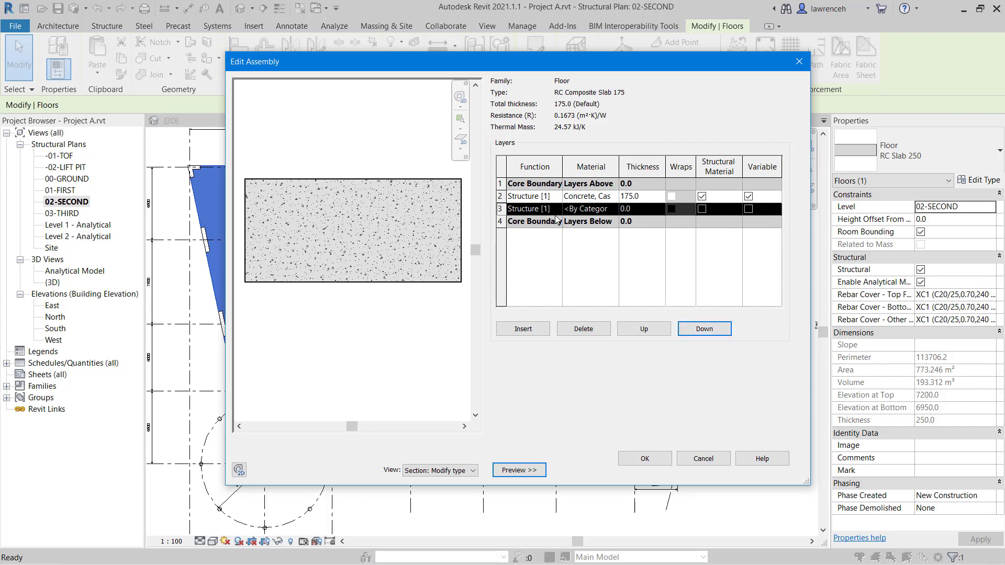
{"action": "left_click", "coordinate": [527, 208]}
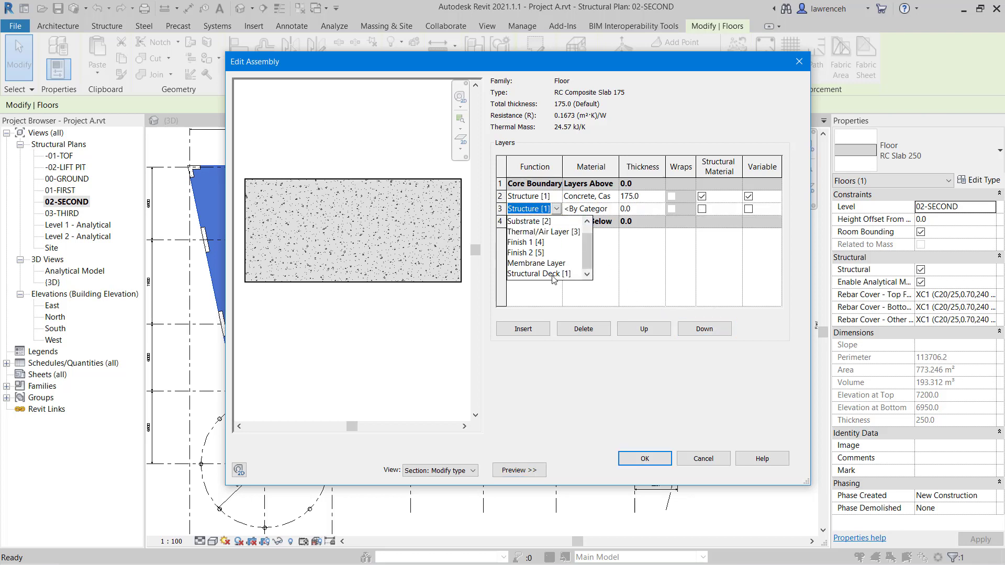
Step: Make the lower layer a Structural Deck with the Corus-ComFlor 70 : 1.0mm profile
{"action": "left_click", "coordinate": [533, 273]}
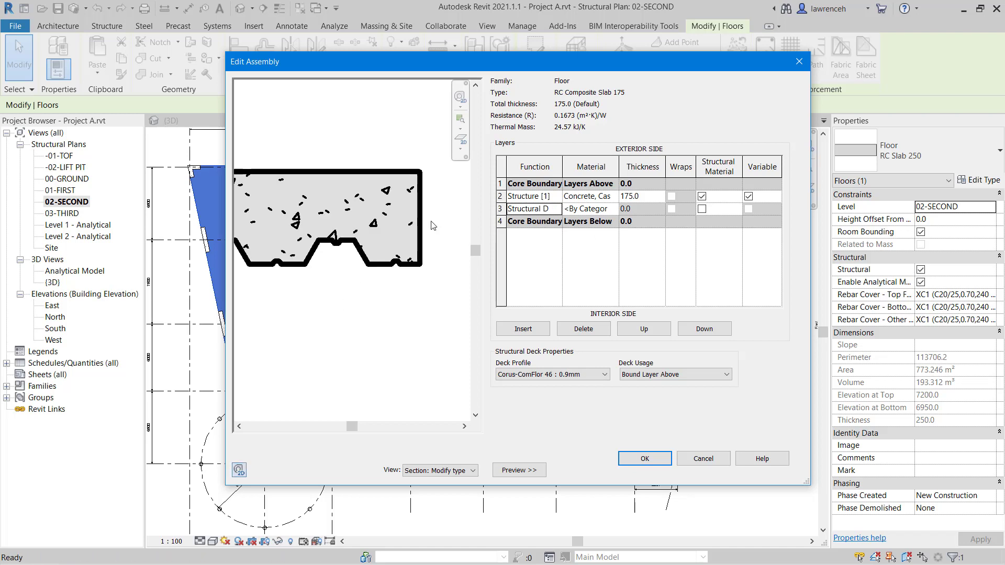
{"action": "mouse_move", "coordinate": [318, 252]}
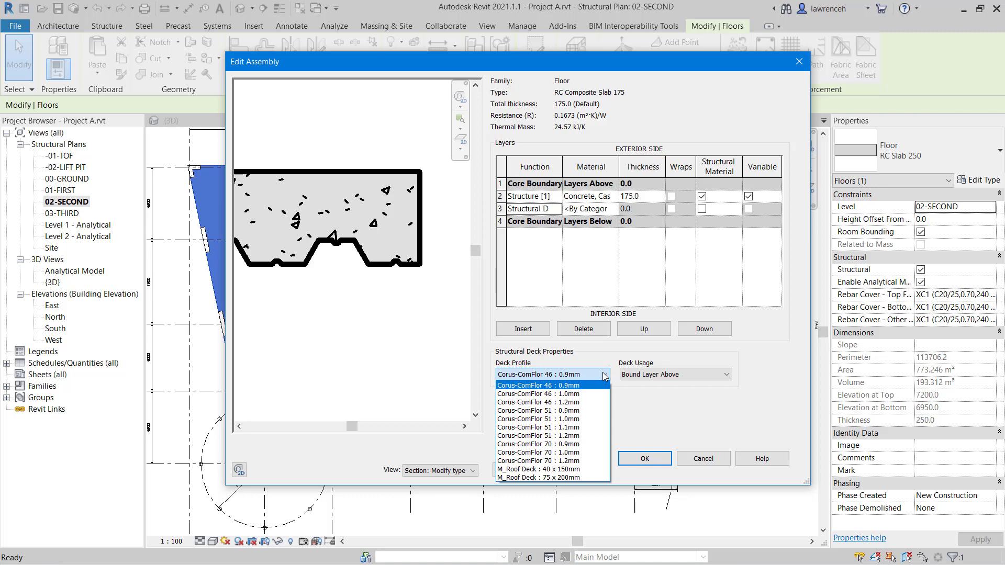
{"action": "mouse_move", "coordinate": [552, 435]}
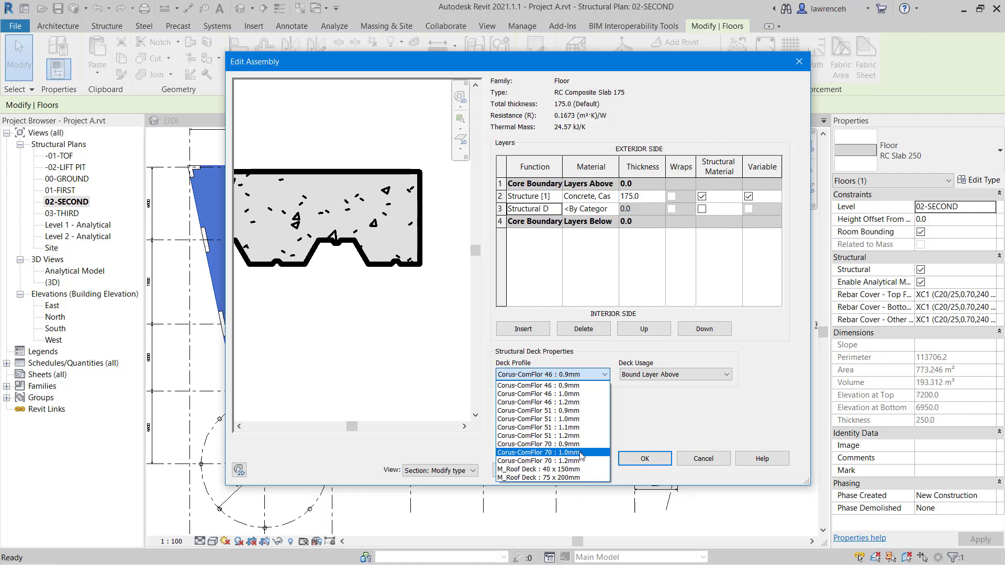
{"action": "left_click", "coordinate": [537, 452]}
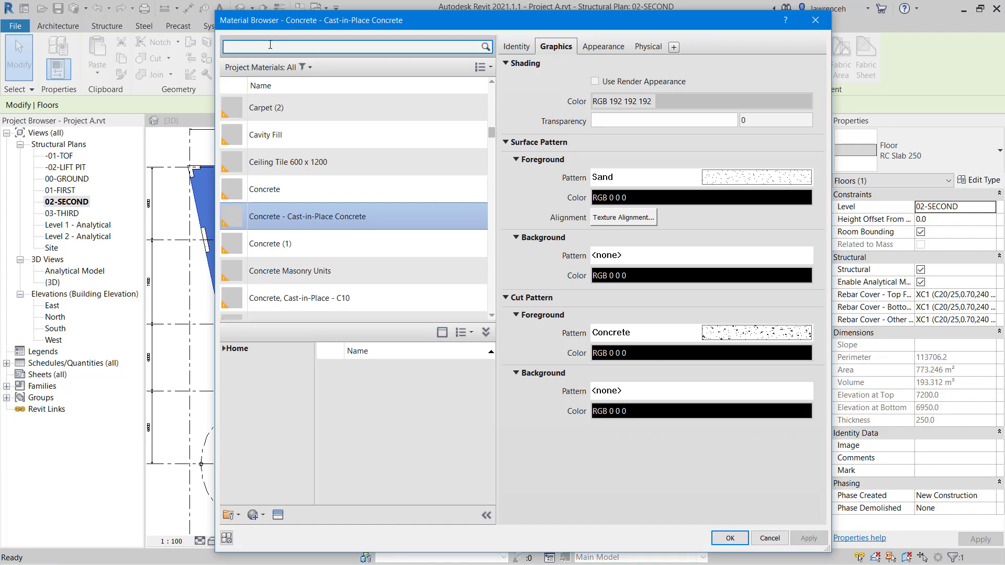
Step: Assign Metal - Steel 43-275 as the structural deck layer's material
{"action": "type", "text": "275"}
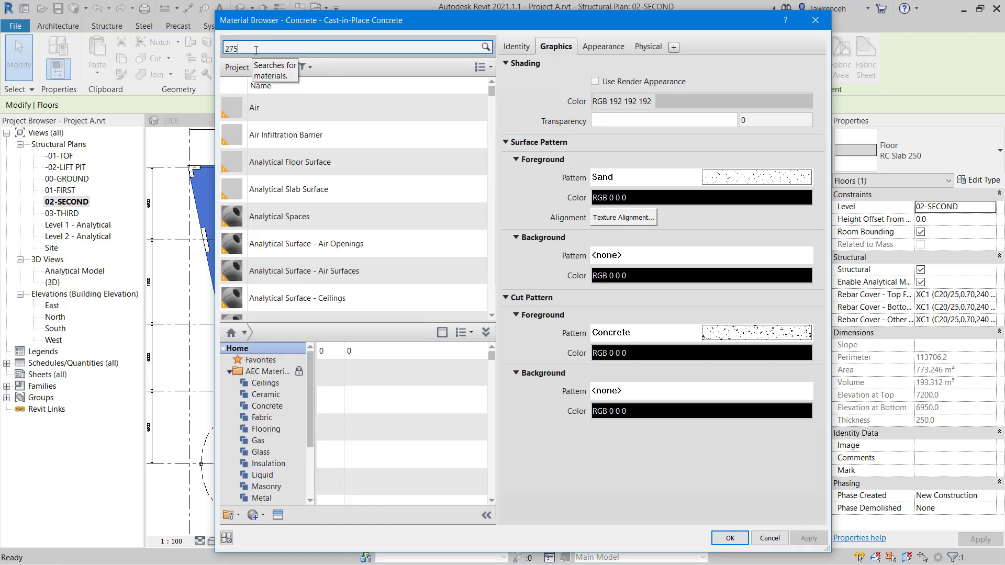
{"action": "left_click", "coordinate": [283, 125]}
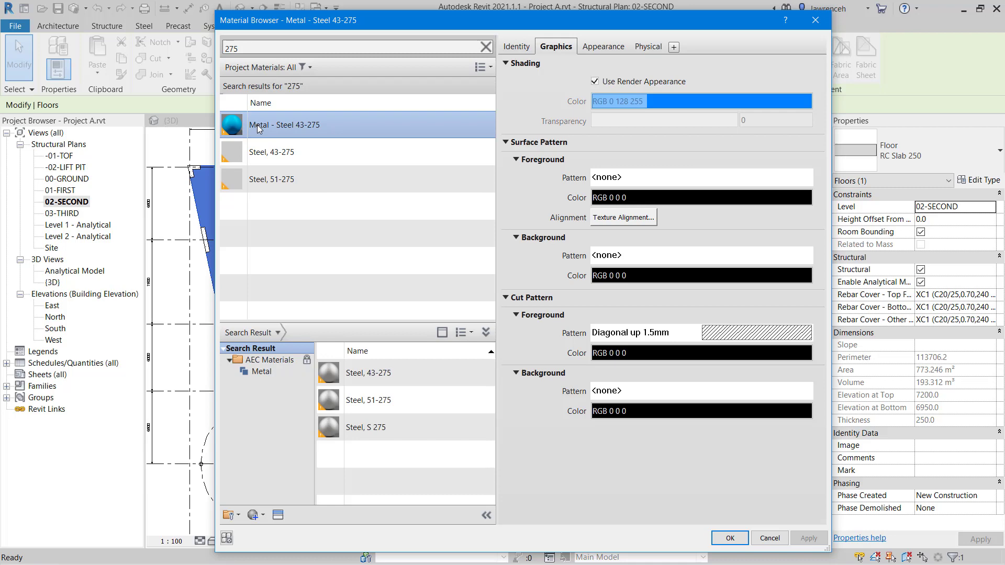
{"action": "left_click", "coordinate": [700, 410]}
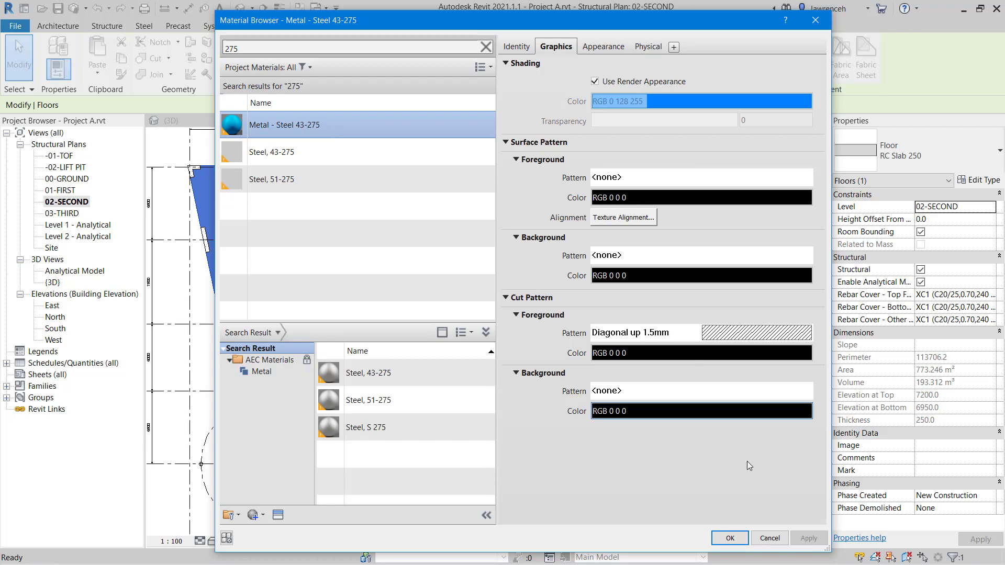
{"action": "left_click", "coordinate": [729, 538]}
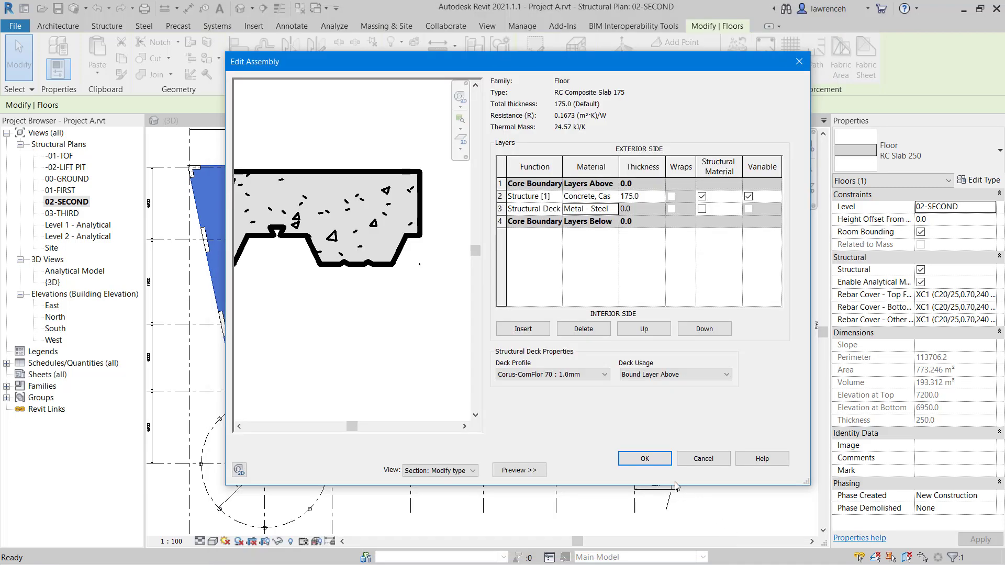
Step: Accept the assembly and type changes, returning to the 02-SECOND plan
{"action": "left_click", "coordinate": [644, 459]}
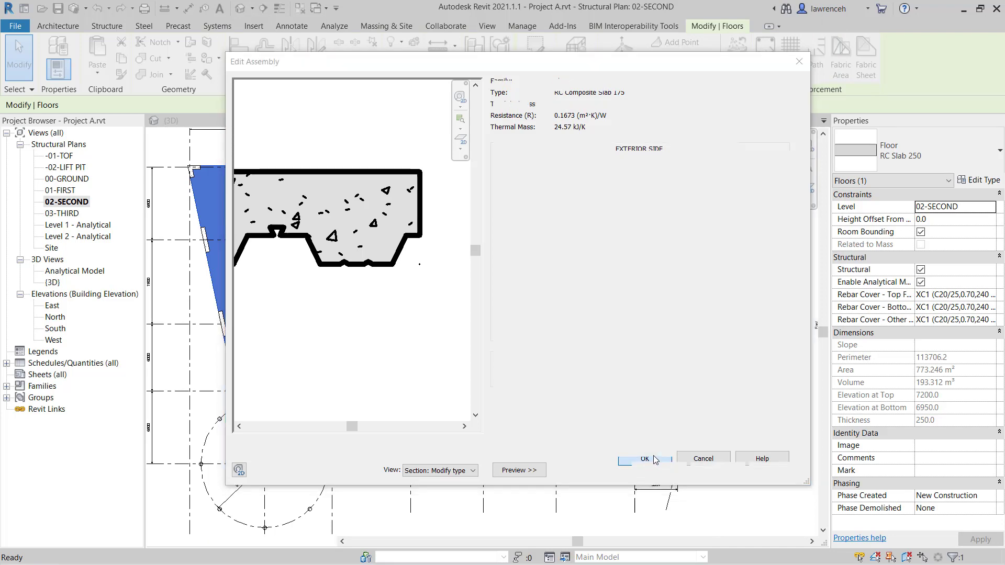
{"action": "left_click", "coordinate": [642, 458]}
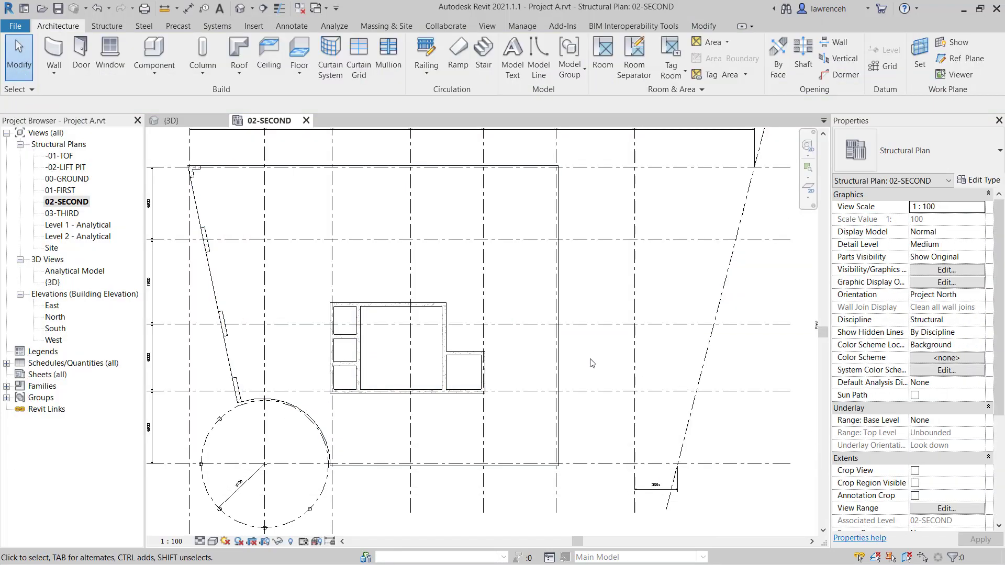
{"action": "mouse_move", "coordinate": [425, 305]}
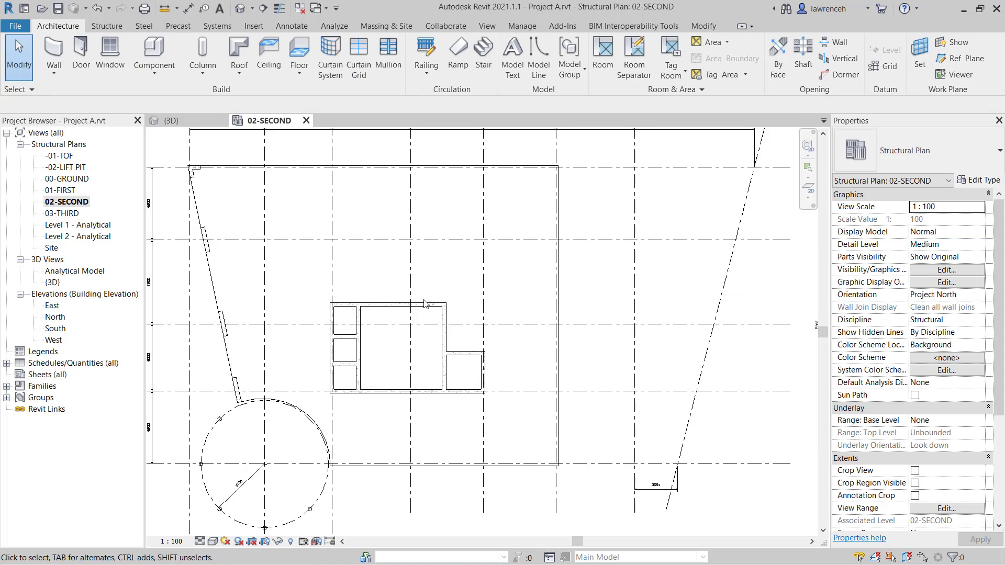
Step: Orbit the 3D model to inspect the new second-floor slab from edge and above
{"action": "left_click", "coordinate": [170, 120]}
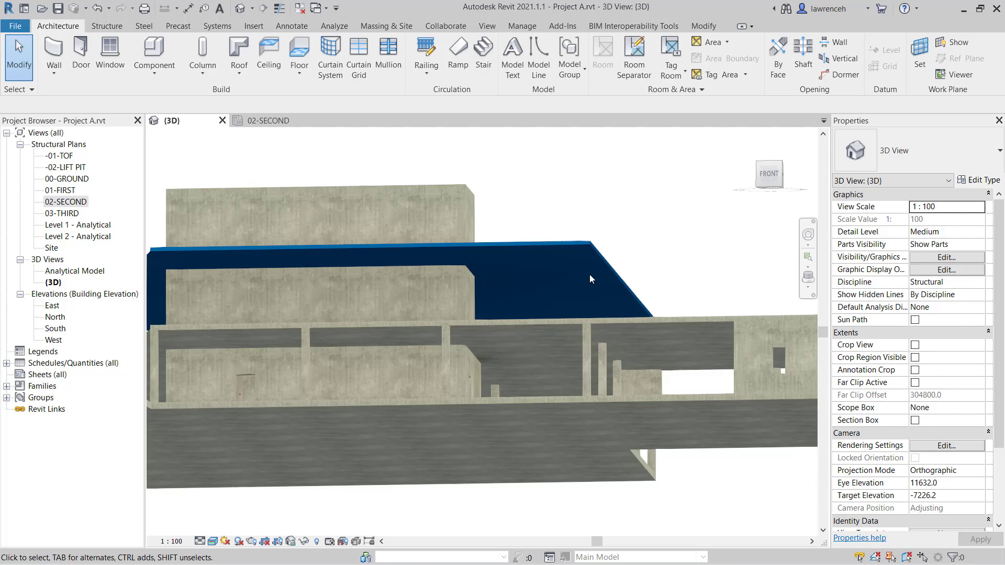
{"action": "left_click_drag", "start_coordinate": [589, 278], "coordinate": [426, 315]}
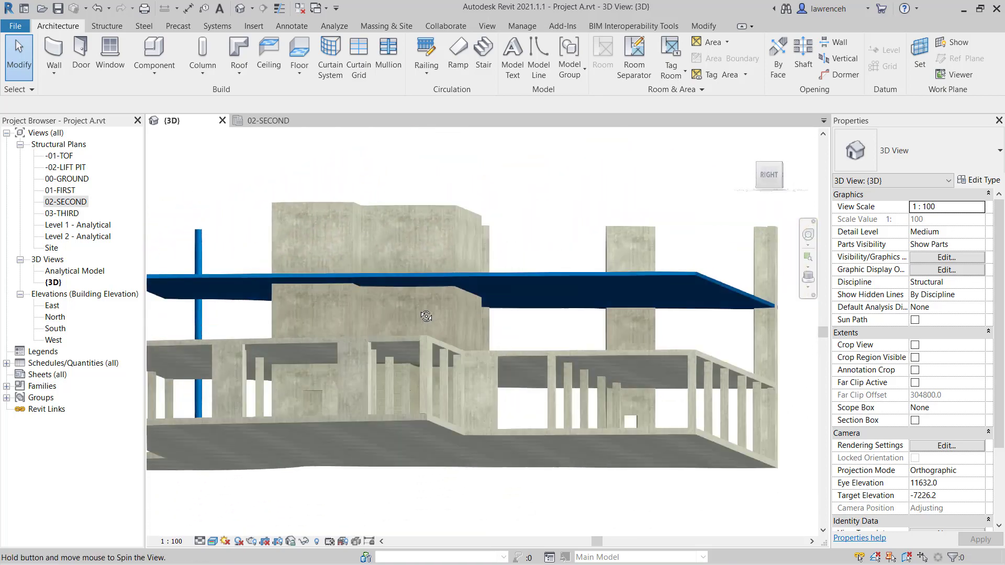
{"action": "left_click_drag", "start_coordinate": [426, 316], "coordinate": [793, 310]}
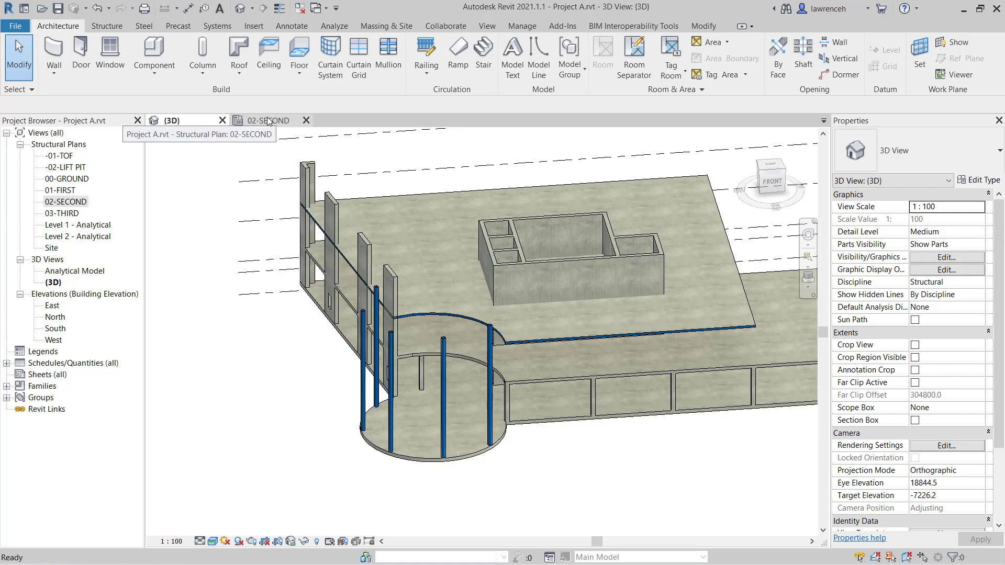
Step: Draw a section line across the slab on the 02-SECOND plan using View > Section
{"action": "left_click", "coordinate": [267, 121]}
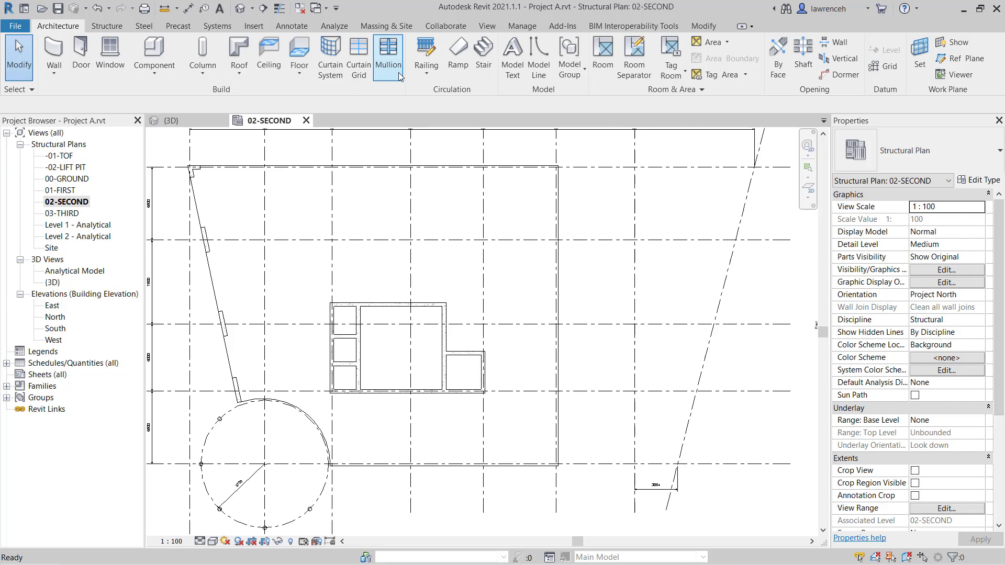
{"action": "left_click", "coordinate": [486, 26]}
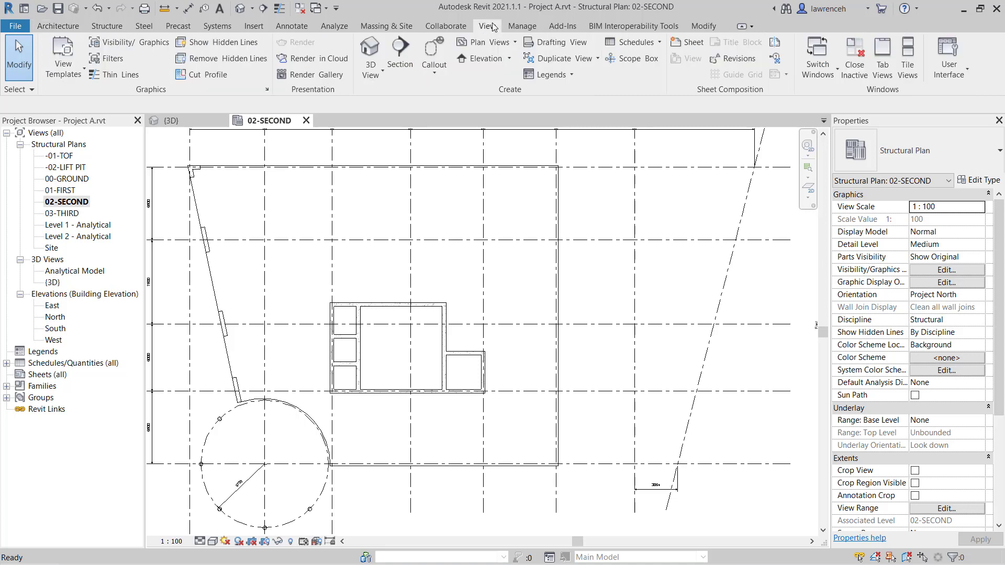
{"action": "mouse_move", "coordinate": [399, 53]}
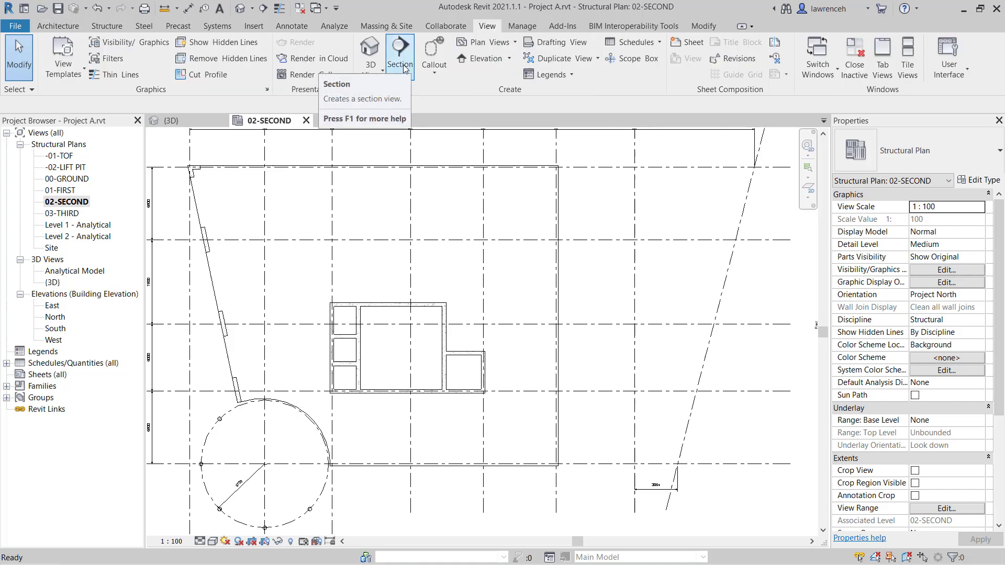
{"action": "left_click", "coordinate": [399, 55]}
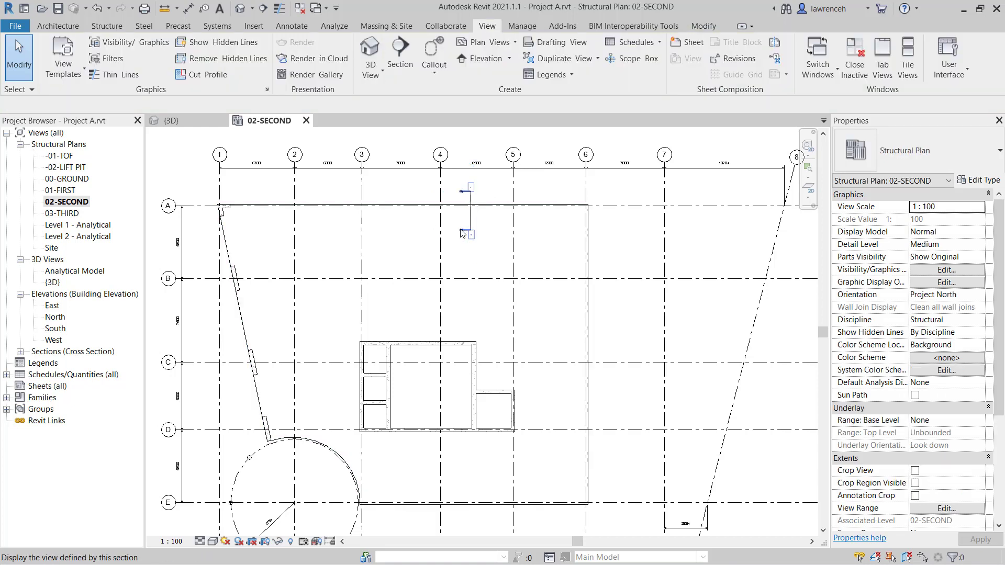
Step: Review the ribbed steel deck profile in Section 1, then return to the 3D model
{"action": "double_click", "coordinate": [471, 211]}
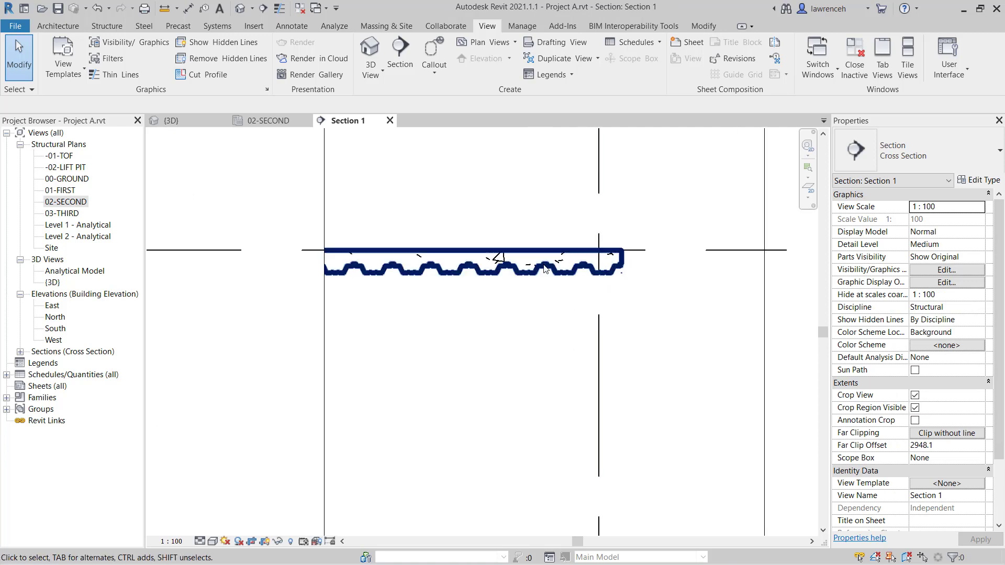
{"action": "left_click", "coordinate": [615, 293]}
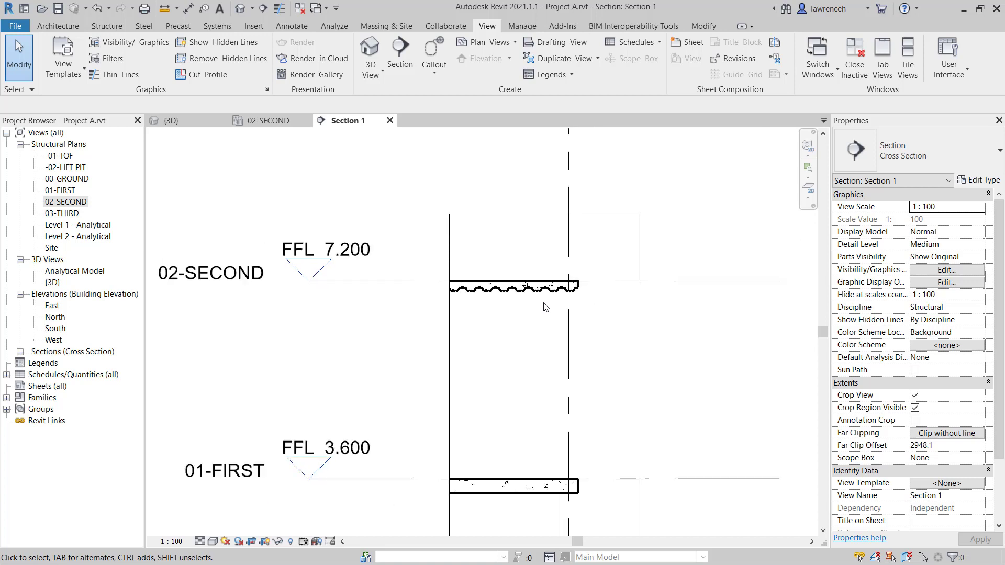
{"action": "left_click", "coordinate": [169, 121]}
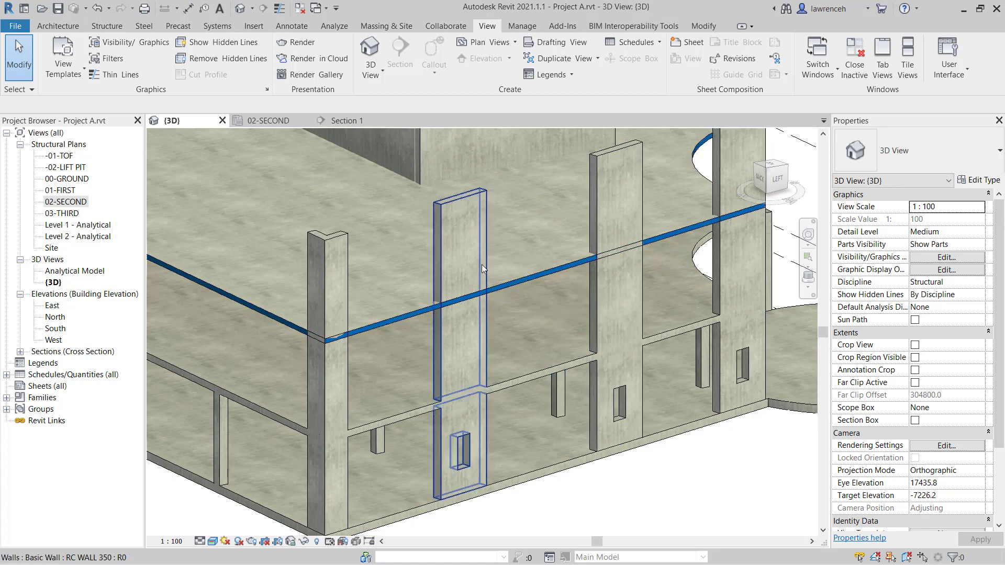
Step: Select the second-floor composite slab, enable Multiple Join, and orbit to view slab and walls
{"action": "left_click", "coordinate": [493, 347]}
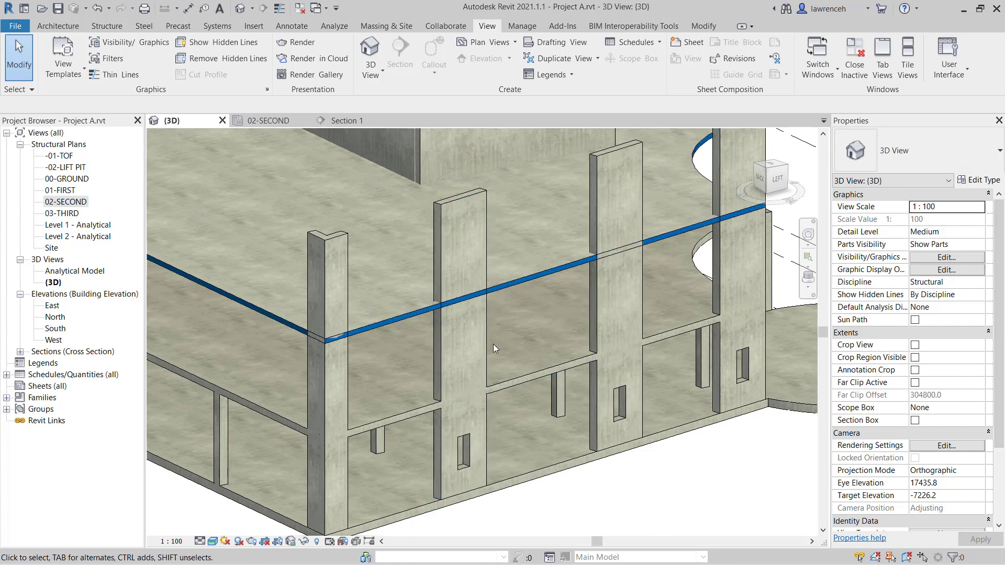
{"action": "left_click", "coordinate": [493, 275]}
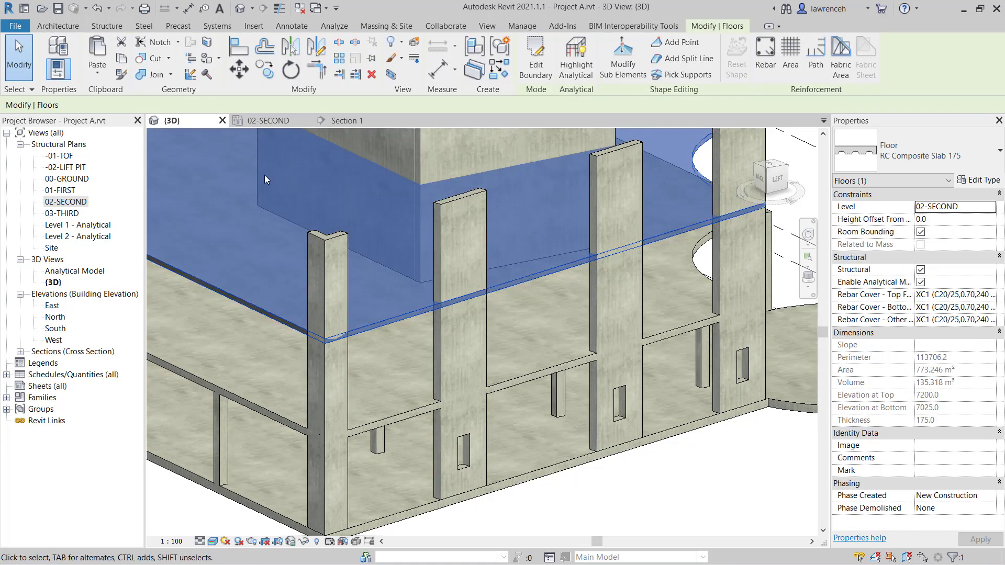
{"action": "mouse_move", "coordinate": [150, 74]}
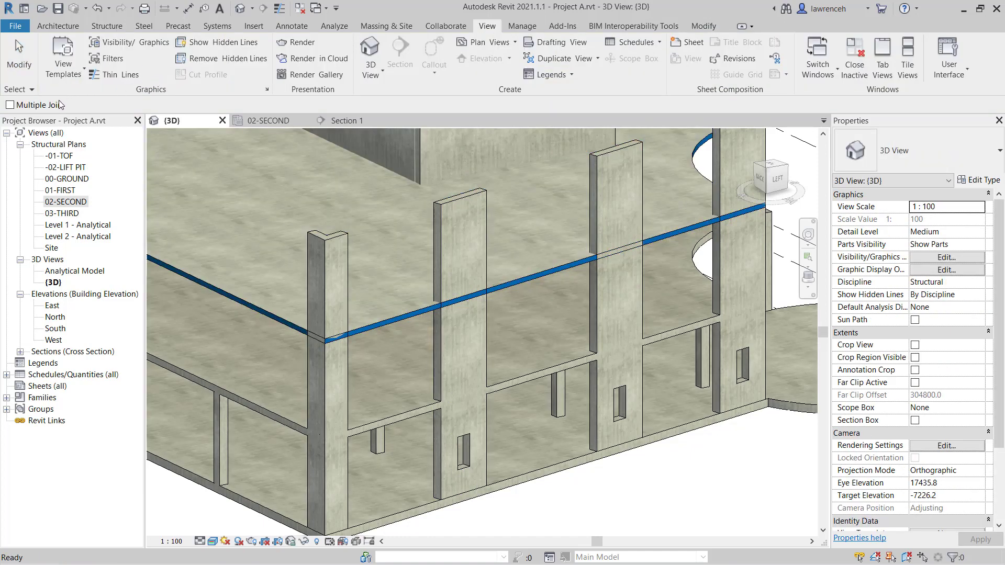
{"action": "left_click", "coordinate": [11, 104]}
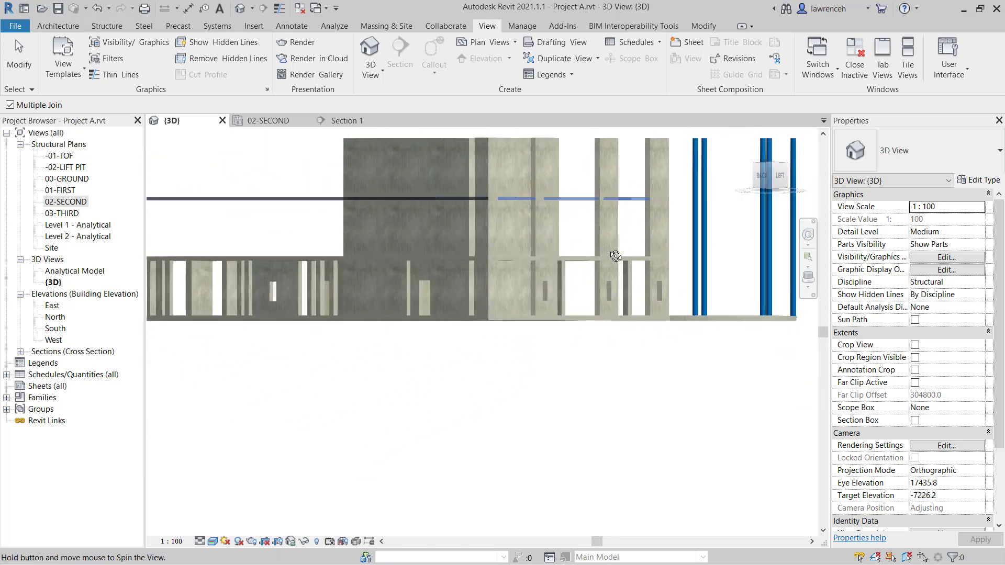
{"action": "left_click_drag", "start_coordinate": [614, 255], "coordinate": [737, 198]}
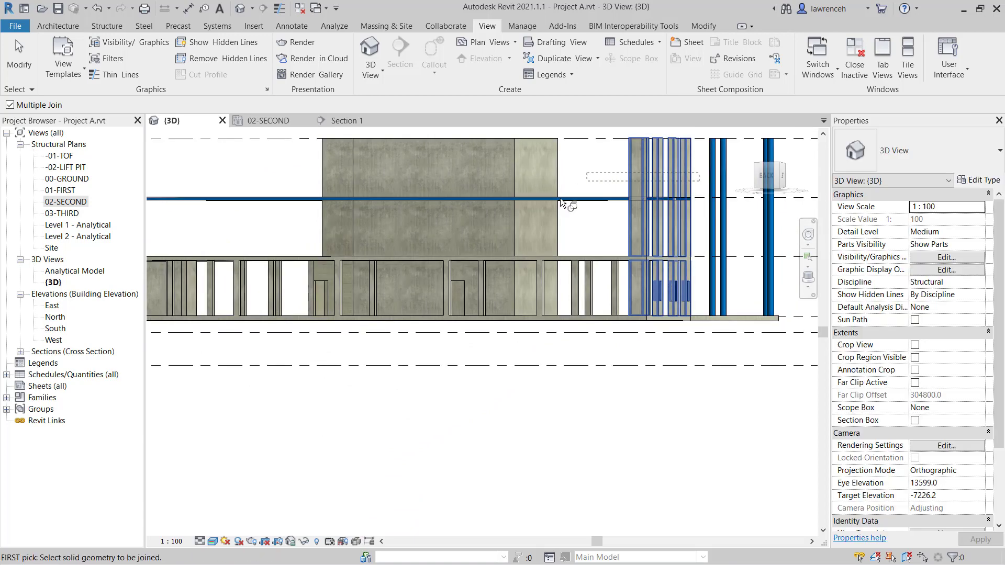
{"action": "left_click_drag", "start_coordinate": [561, 205], "coordinate": [554, 436]}
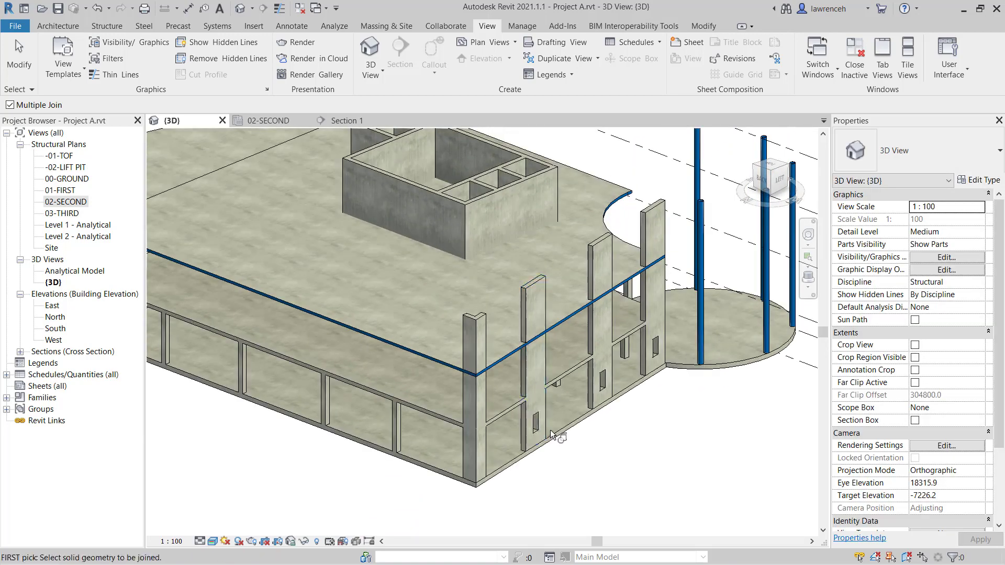
{"action": "mouse_move", "coordinate": [395, 295]}
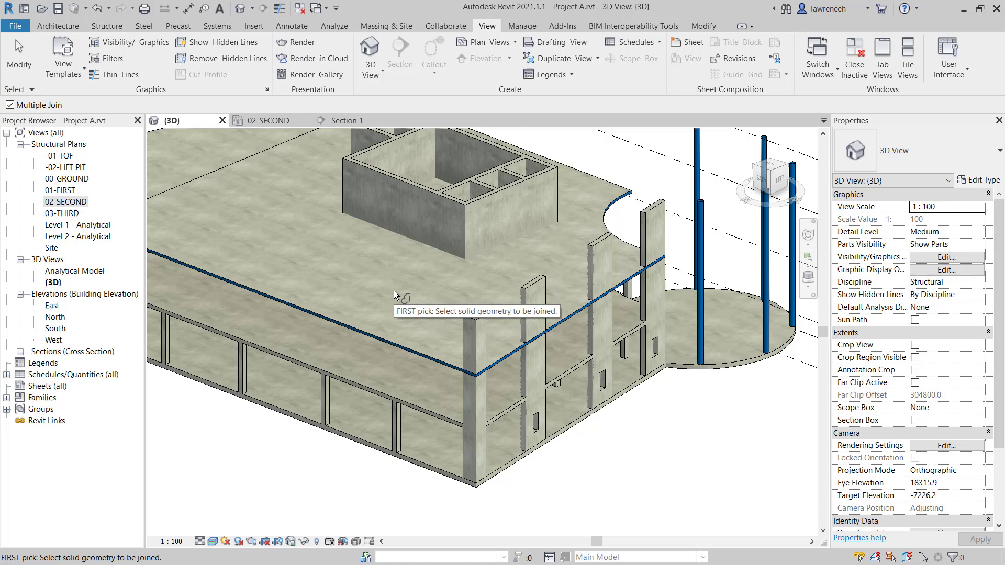
{"action": "mouse_move", "coordinate": [615, 121]}
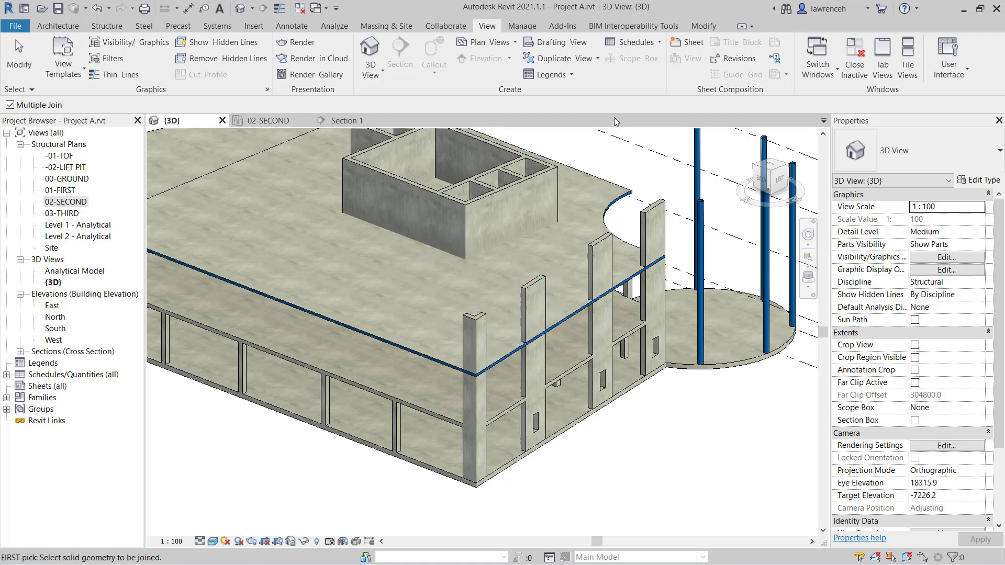
Step: Start Switch Join Order from Modify > Join and orbit to view the walls under the slab
{"action": "left_click", "coordinate": [703, 25]}
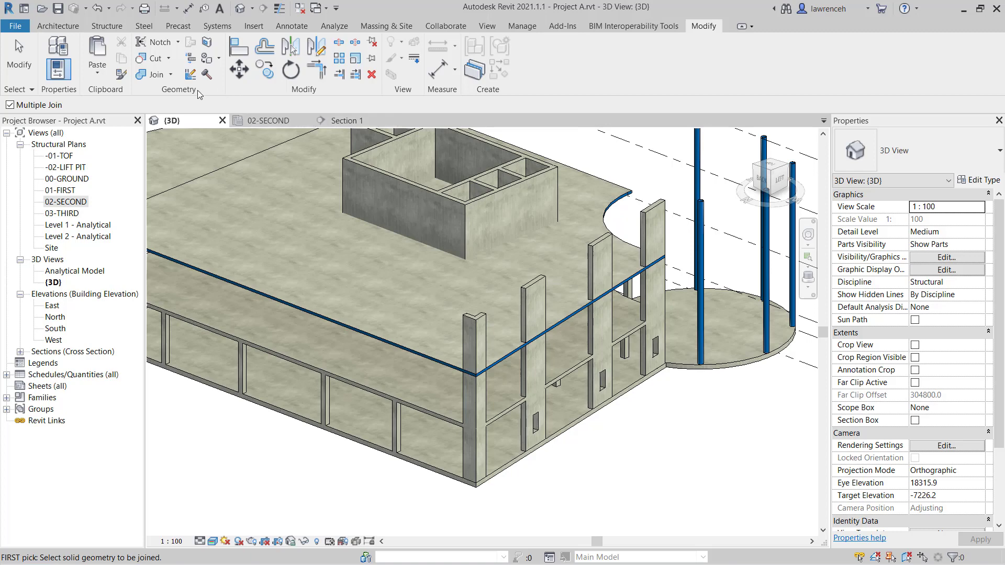
{"action": "left_click", "coordinate": [171, 74]}
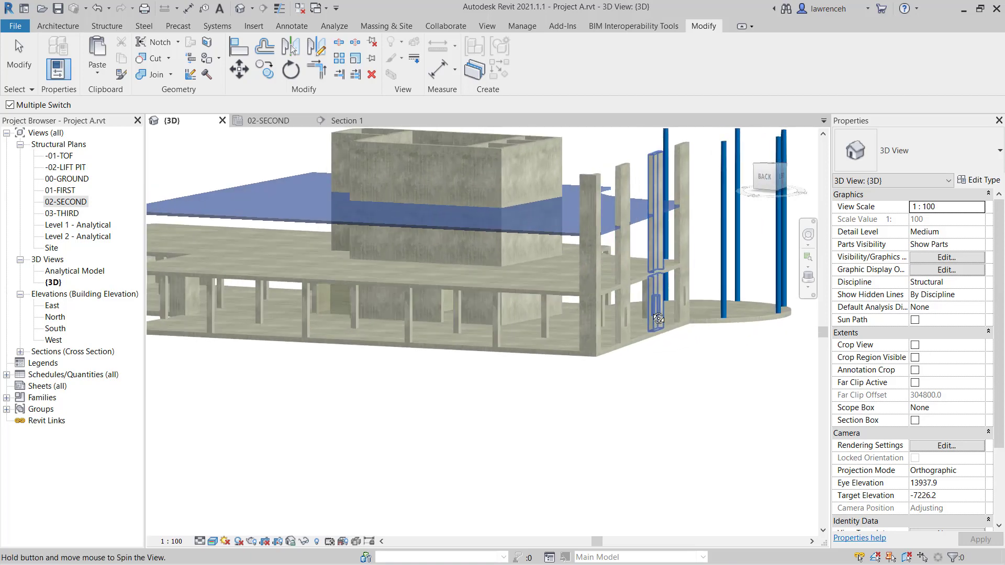
{"action": "left_click_drag", "start_coordinate": [659, 318], "coordinate": [630, 442]}
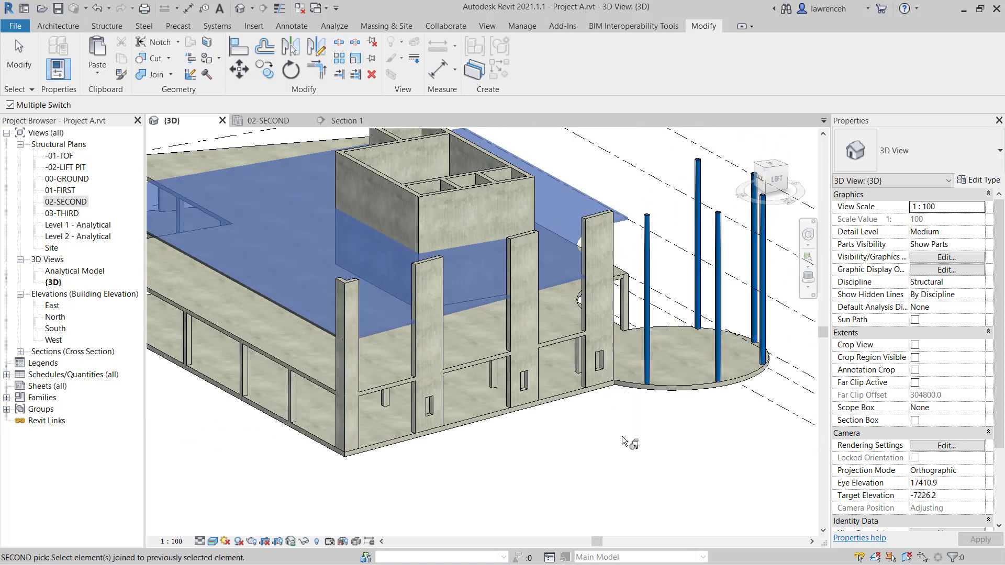
{"action": "left_click_drag", "start_coordinate": [628, 441], "coordinate": [596, 448]}
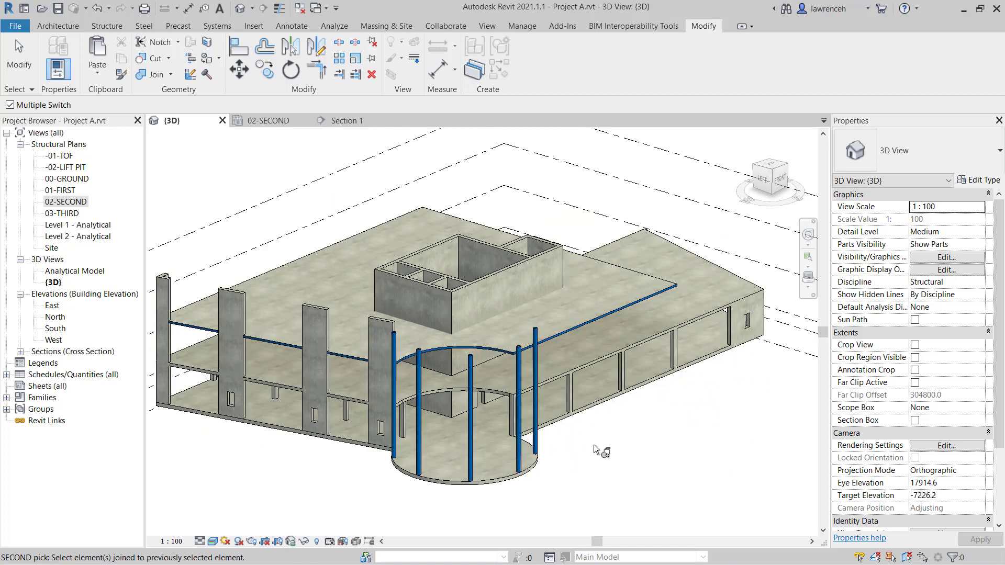
{"action": "left_click_drag", "start_coordinate": [603, 449], "coordinate": [612, 442]}
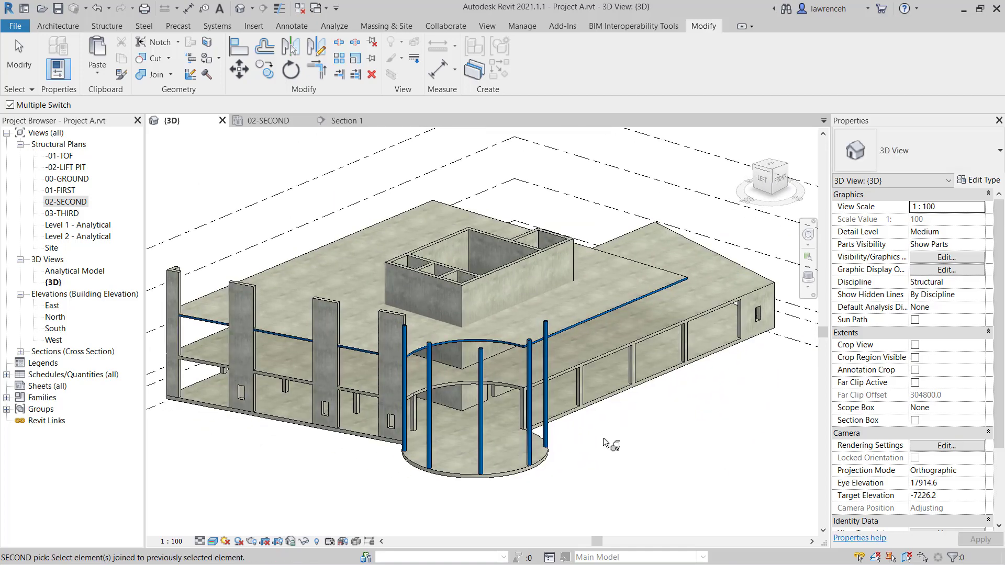